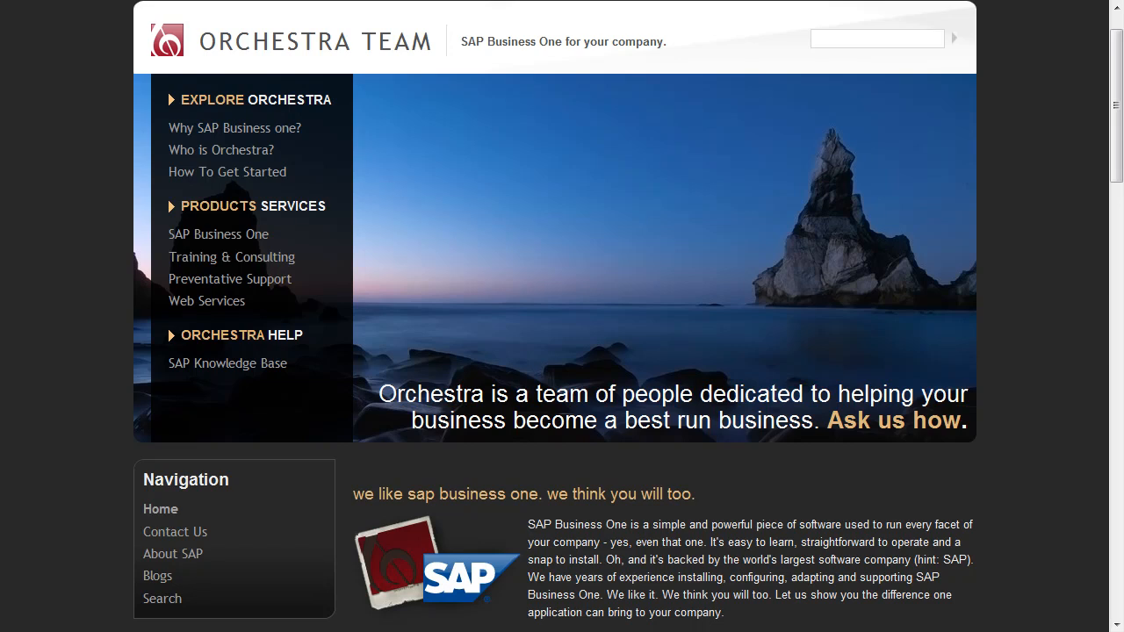
pyautogui.moveTo(78, 596)
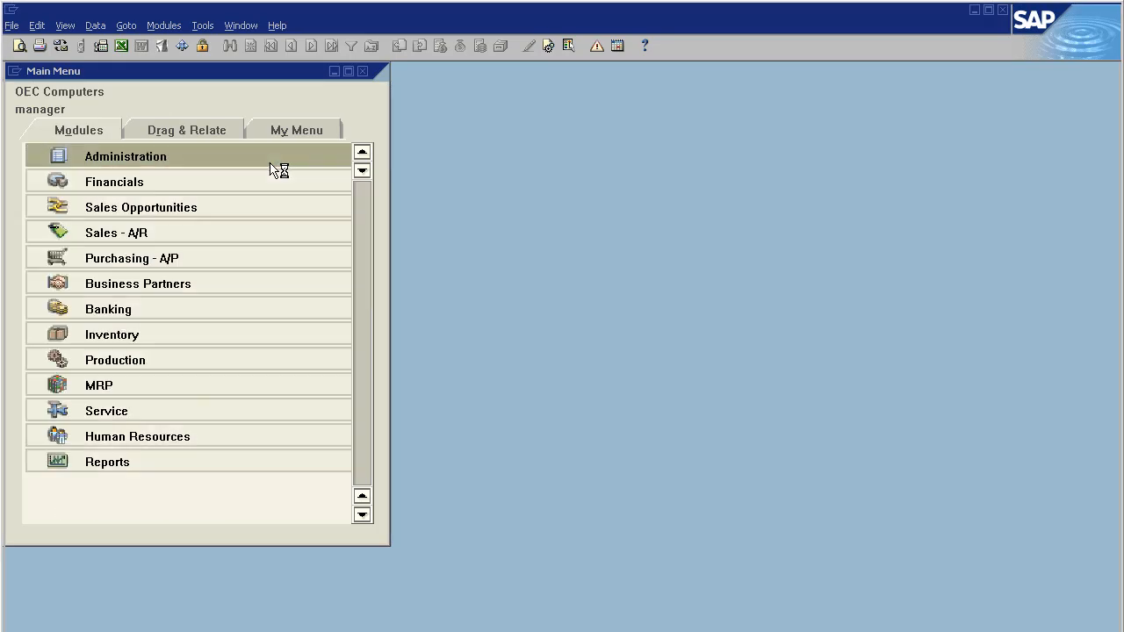
# Step: Open a blank Journal Voucher Entry form for voucher 1 from Financials → Journal Vouchers
pyautogui.click(114, 180)
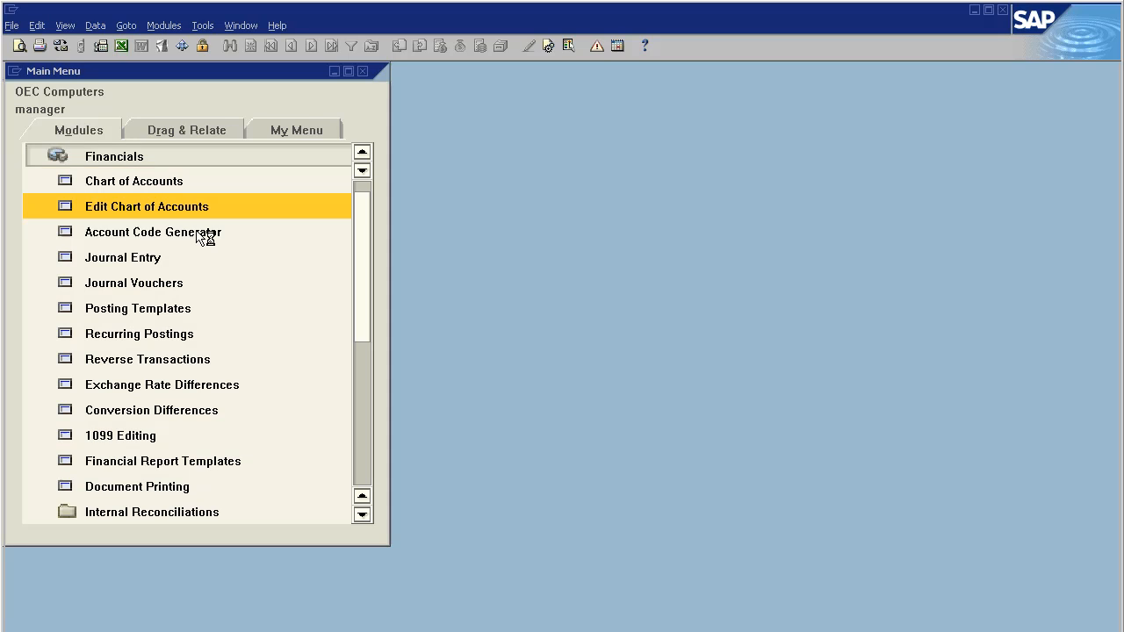
pyautogui.click(134, 283)
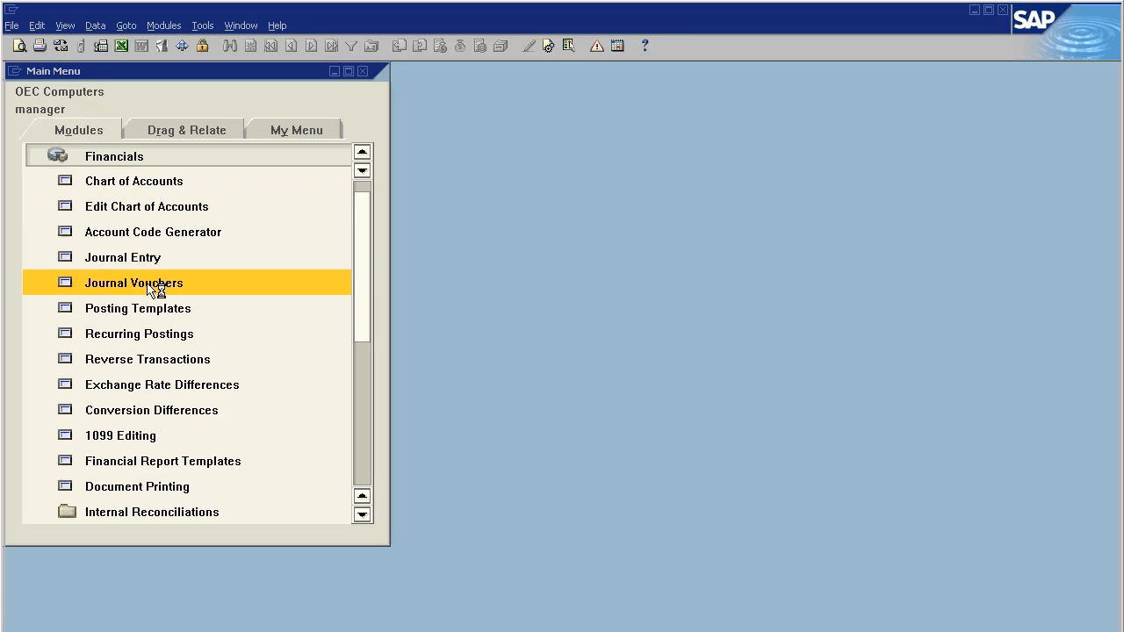
pyautogui.doubleClick(134, 283)
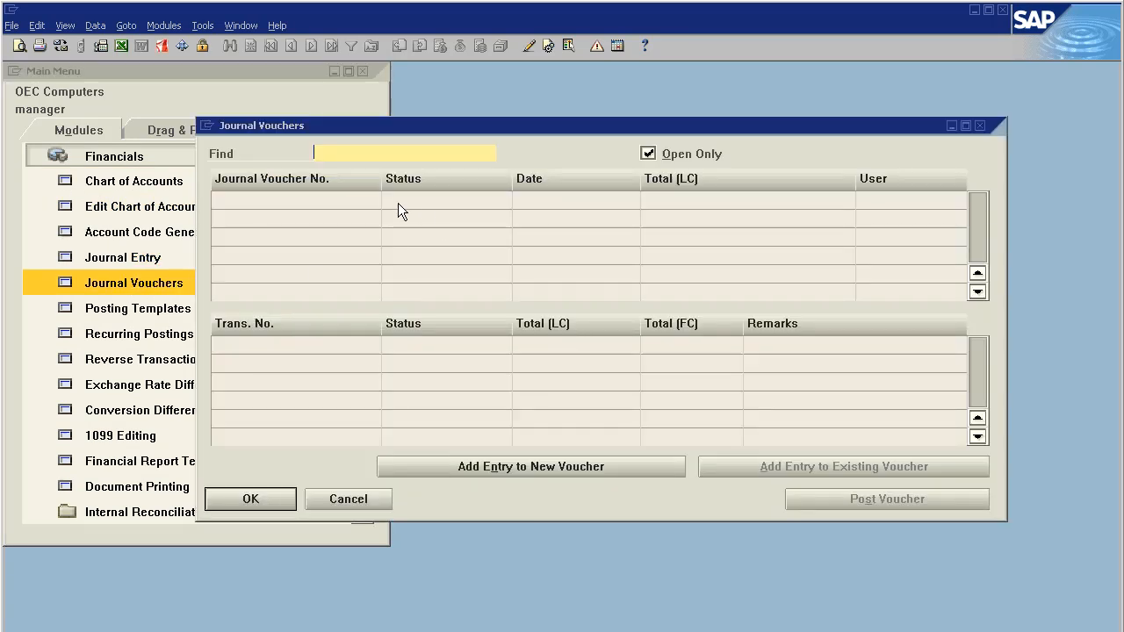
pyautogui.moveTo(513, 469)
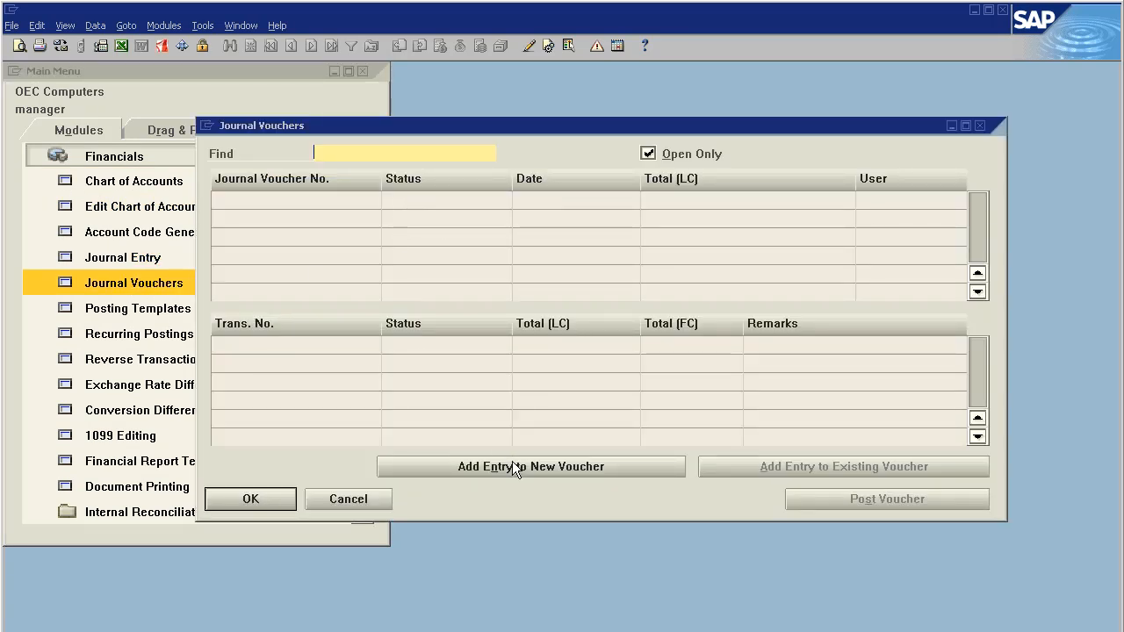
pyautogui.click(531, 466)
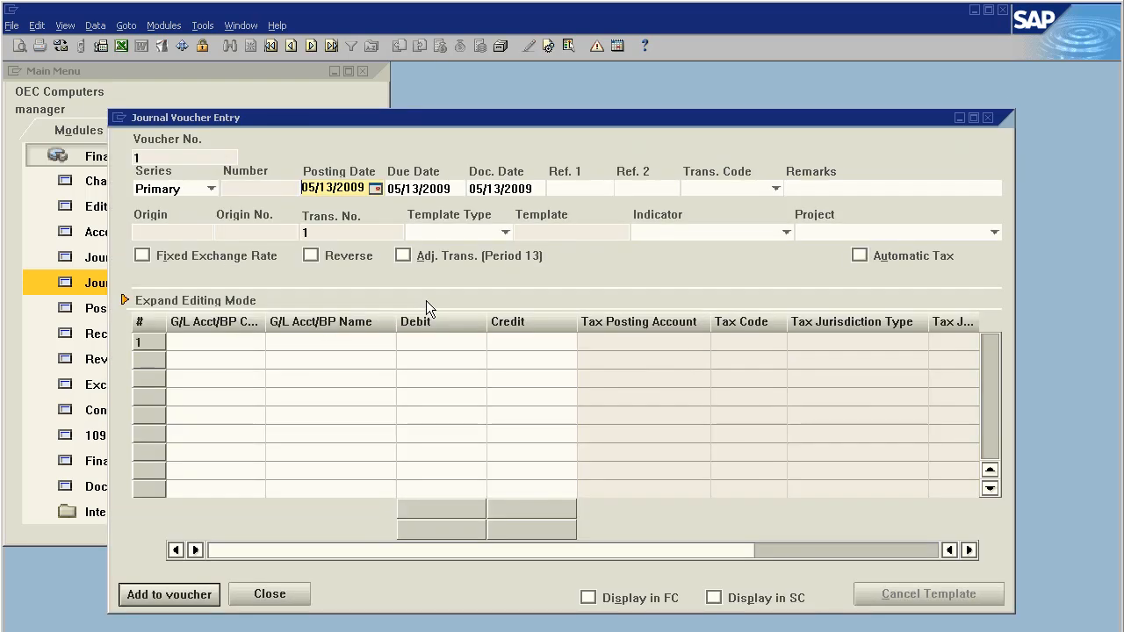
# Step: Add a $5,000 transaction debiting account 11100000 and crediting 41100000
pyautogui.click(211, 340)
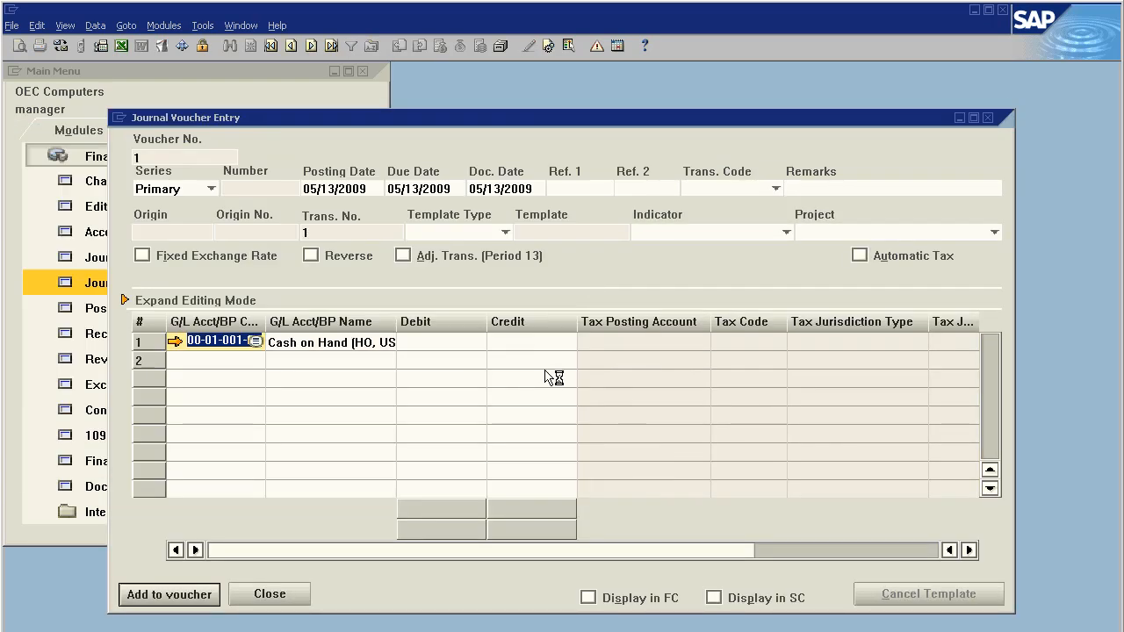
pyautogui.write('50')
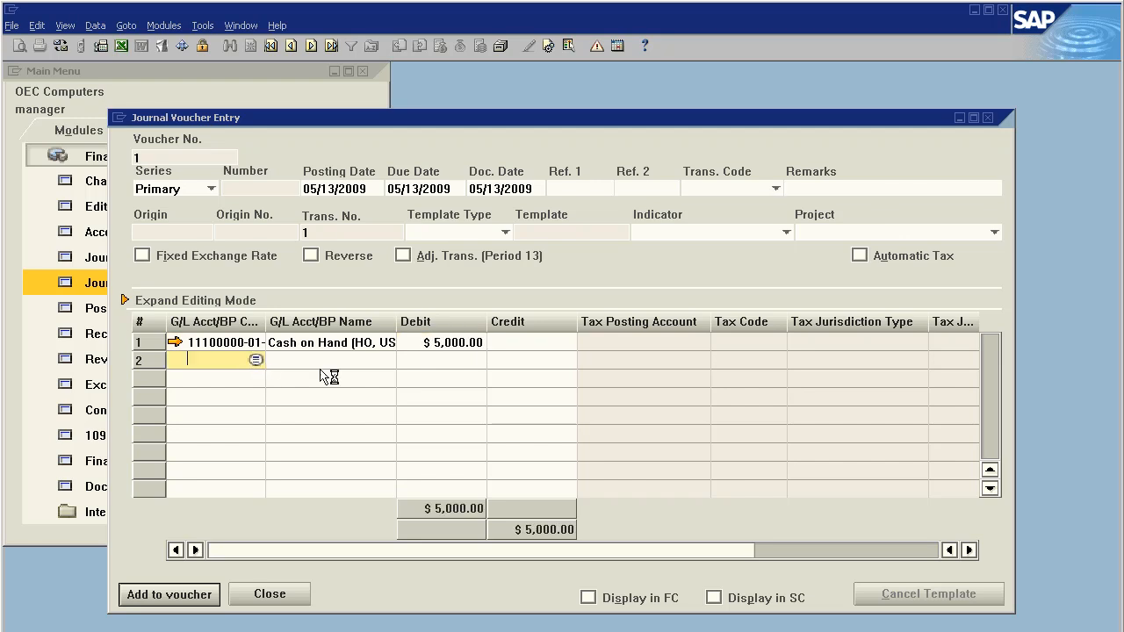
pyautogui.write('41100000-01-')
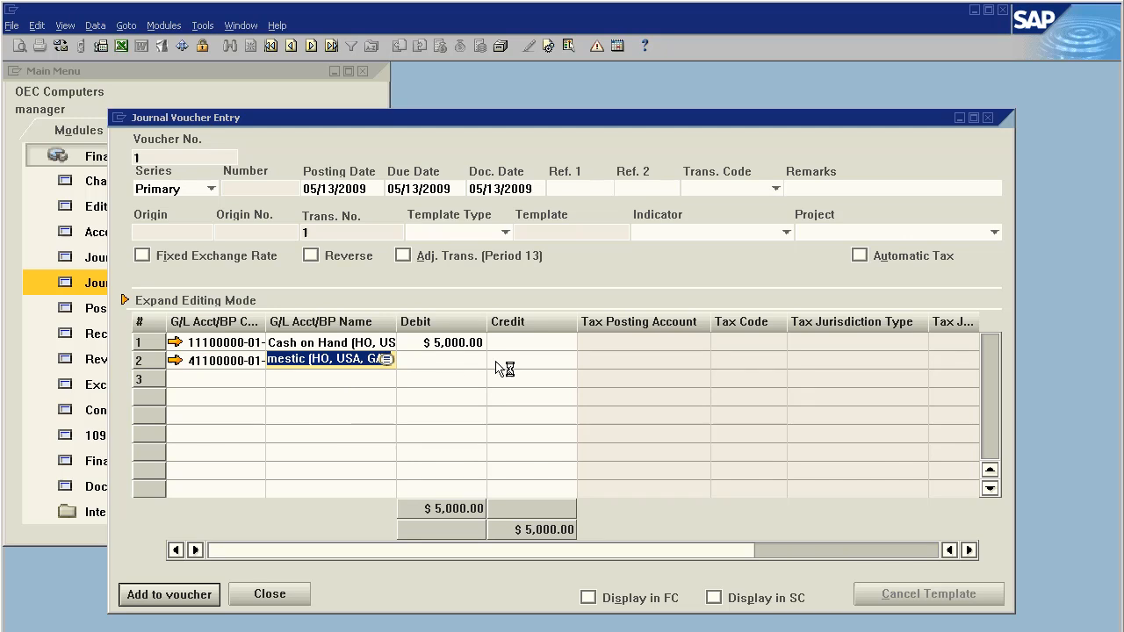
pyautogui.click(542, 358)
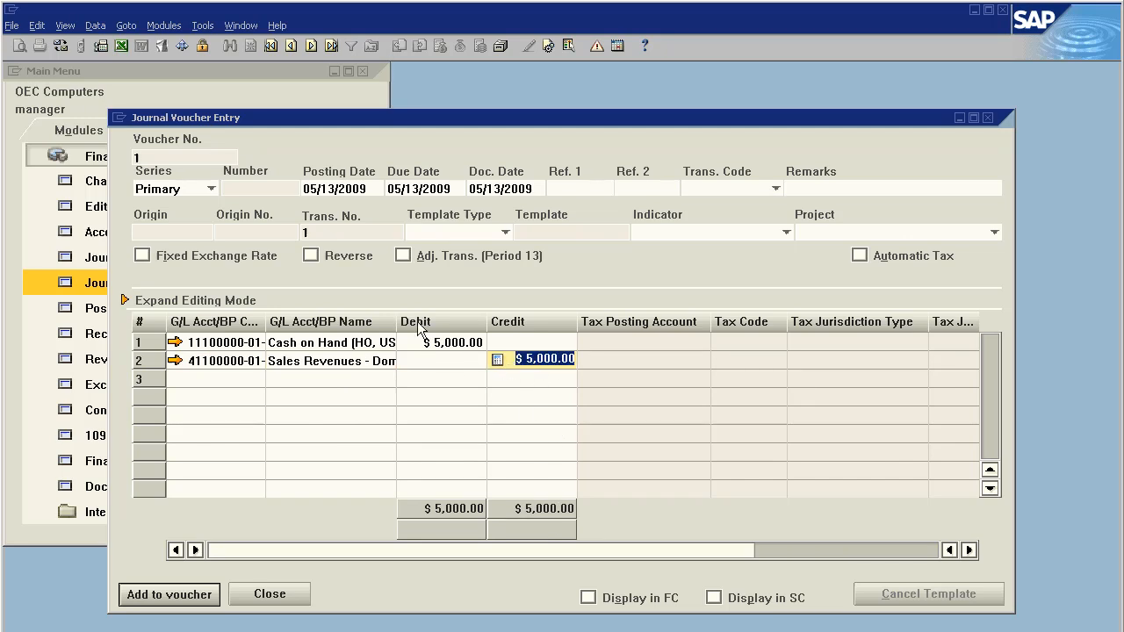
pyautogui.moveTo(161, 608)
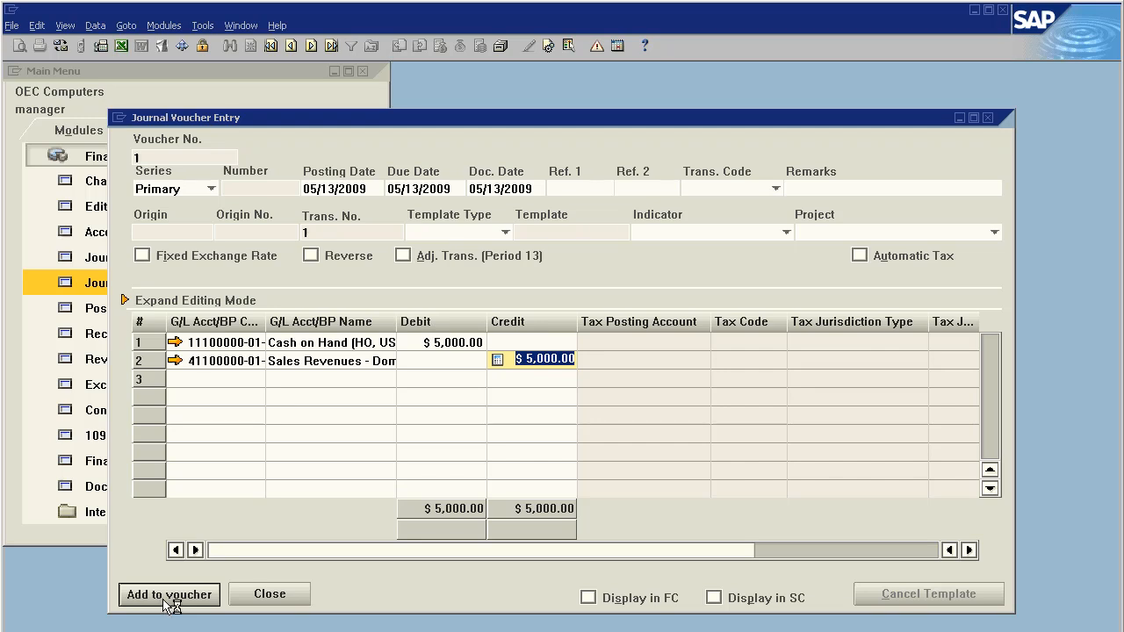
pyautogui.click(168, 594)
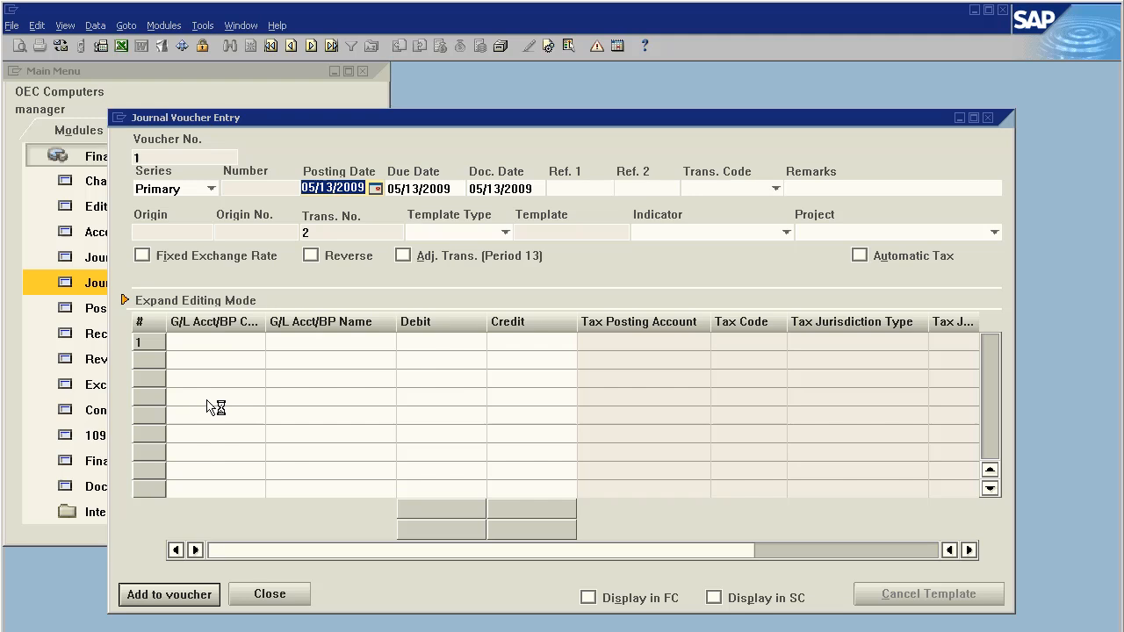
# Step: Enter a 6,000 Cash on Hand debit with remark 'misc sales' applied to the rows
pyautogui.click(215, 341)
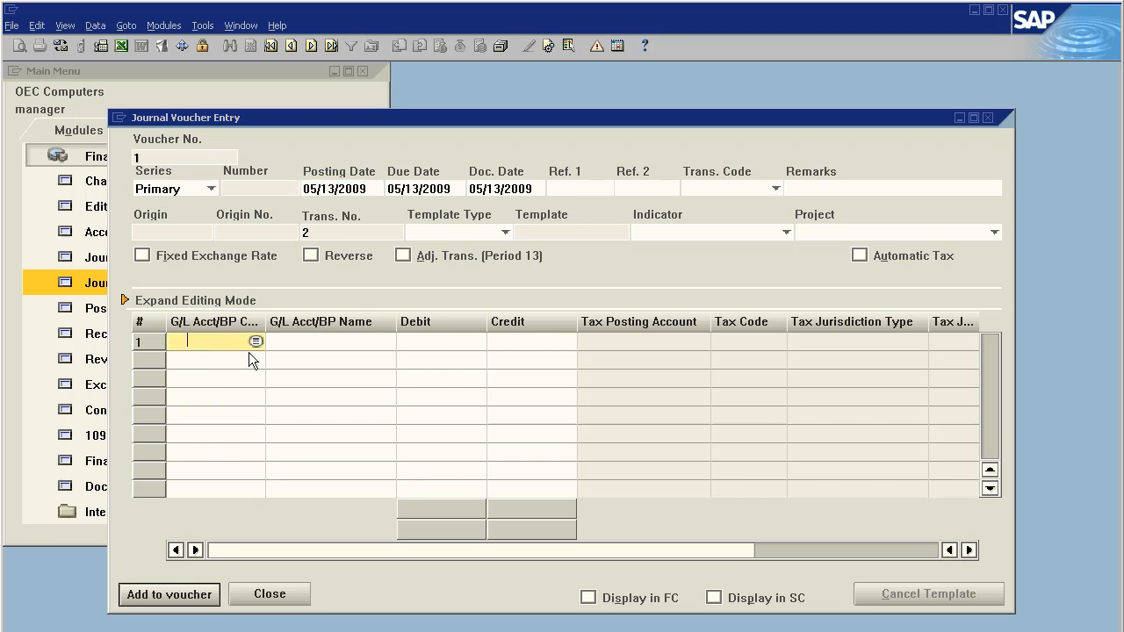
pyautogui.moveTo(268, 363)
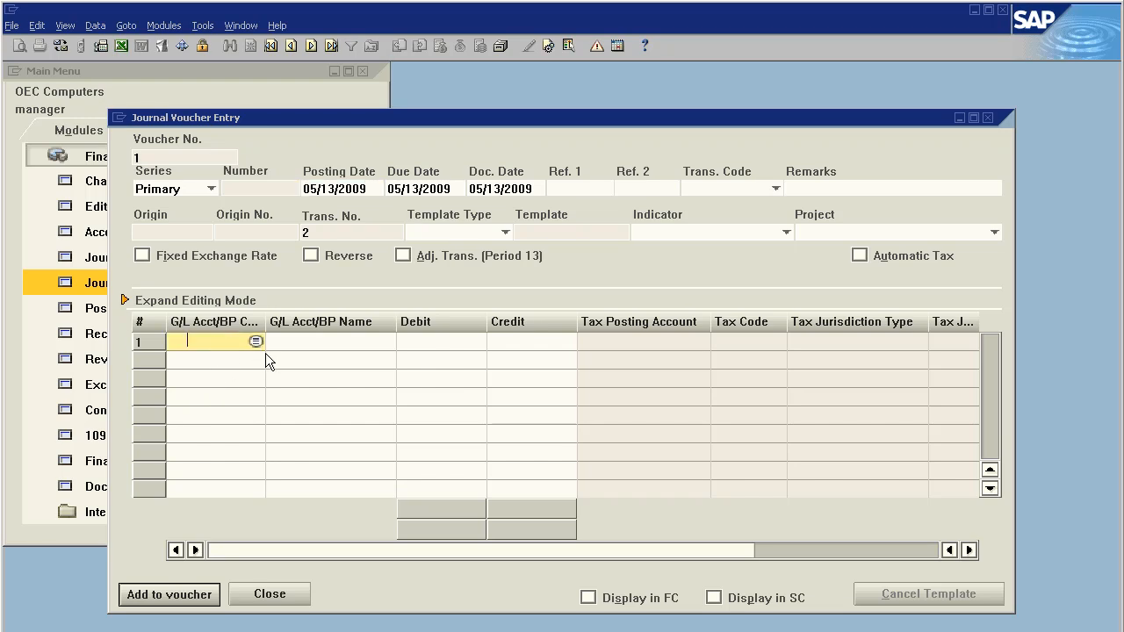
pyautogui.click(256, 340)
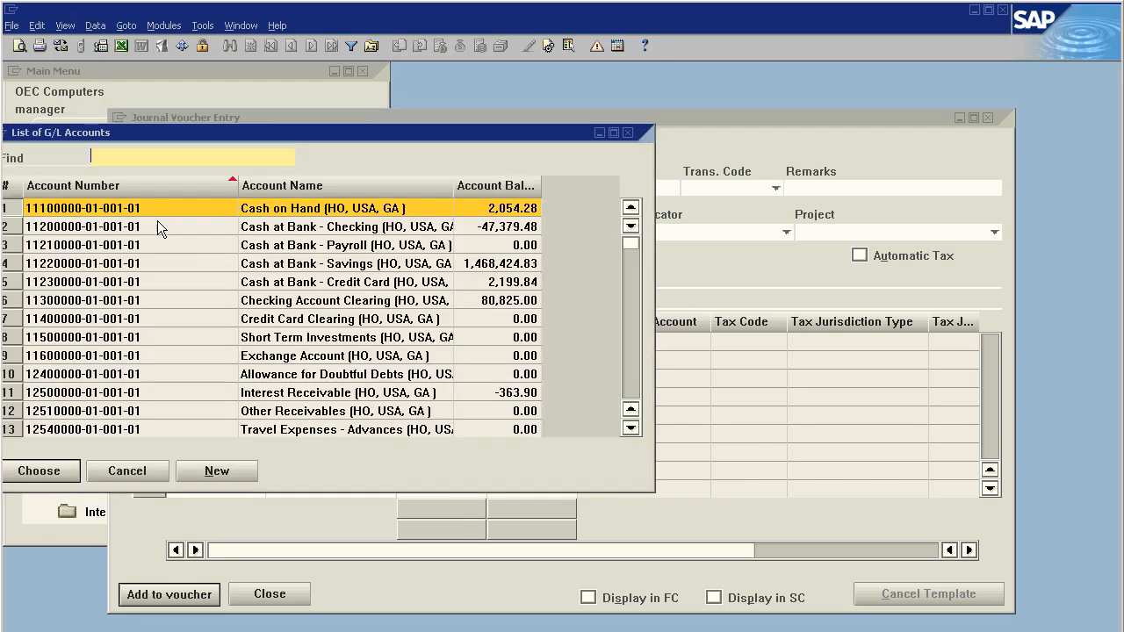
pyautogui.click(40, 471)
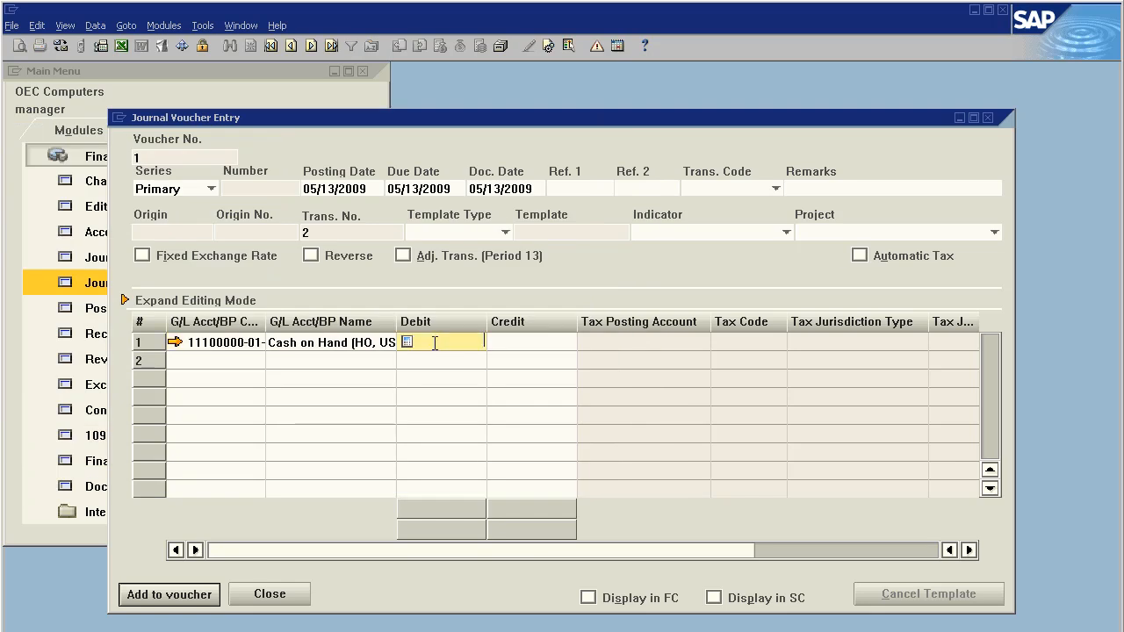
pyautogui.write('60')
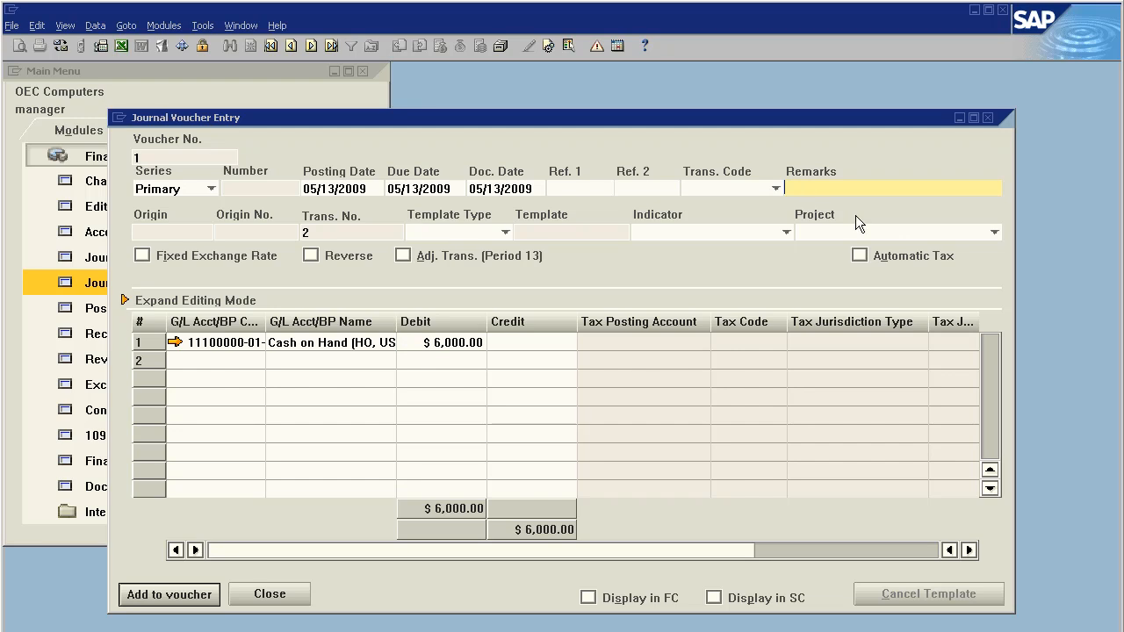
pyautogui.write('misc sales')
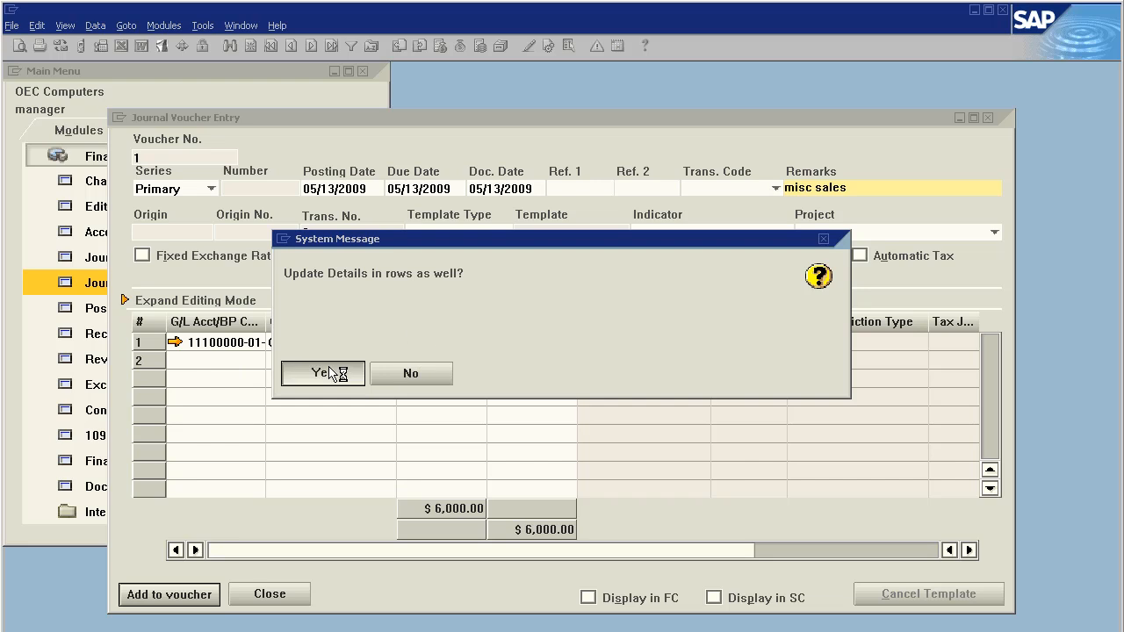
pyautogui.click(322, 373)
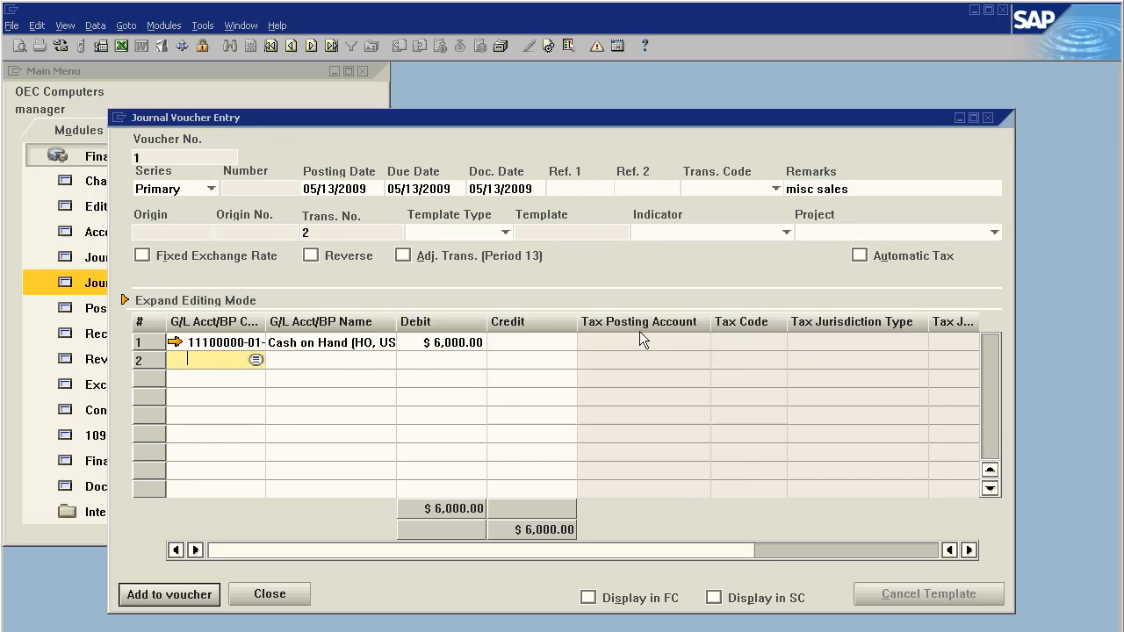
pyautogui.write('4')
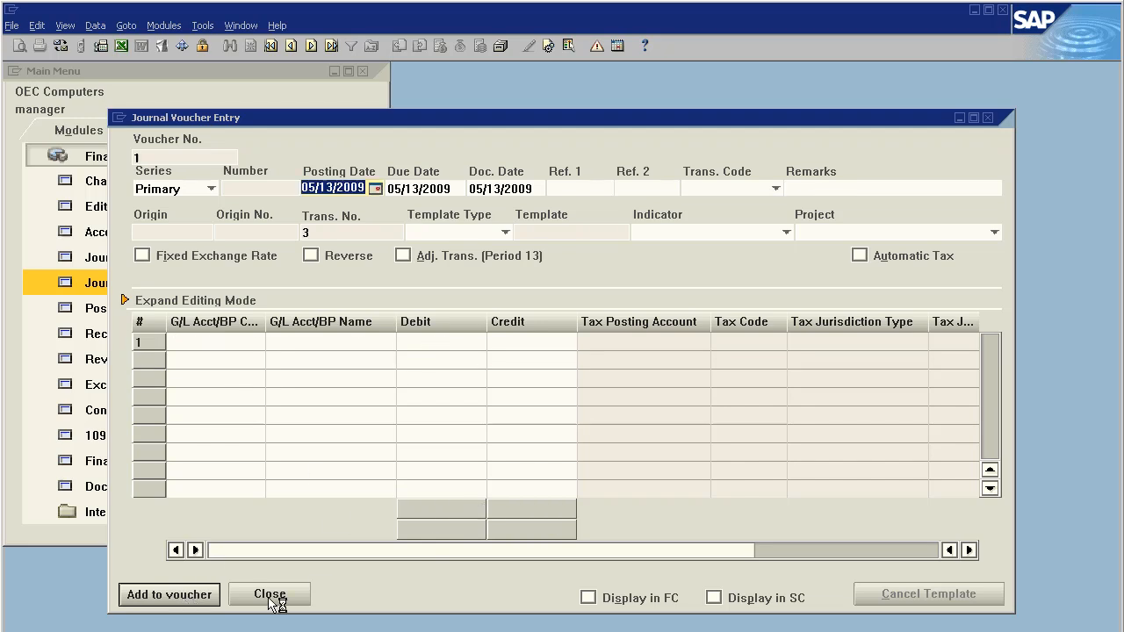
# Step: Close the entry form and reopen transaction 1 from voucher 1's $11,000 list
pyautogui.click(269, 594)
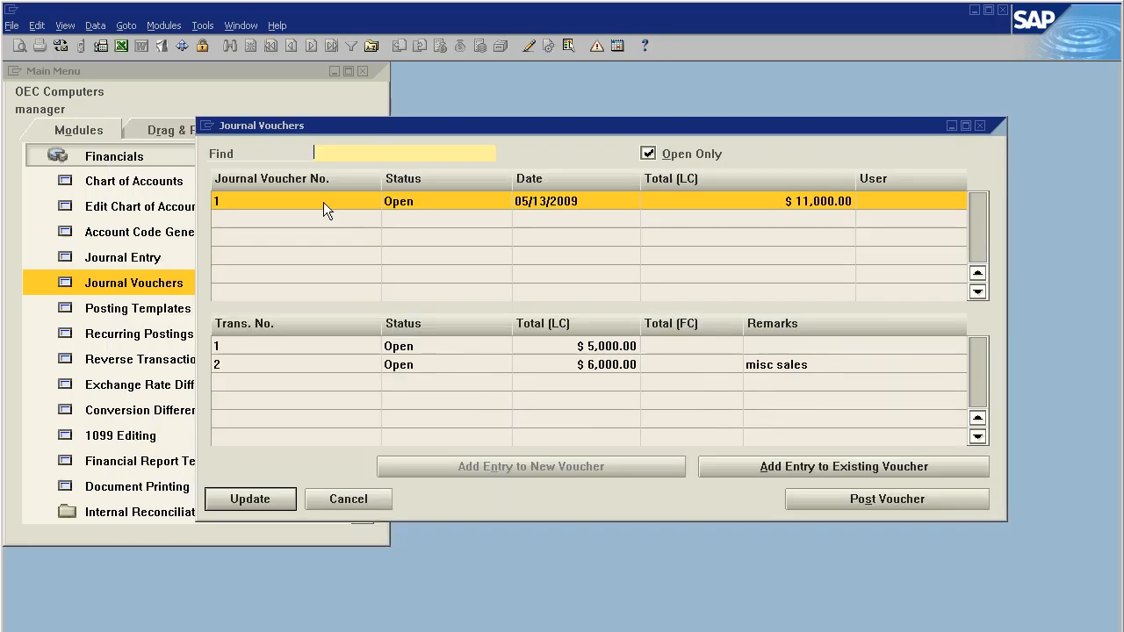
pyautogui.moveTo(254, 358)
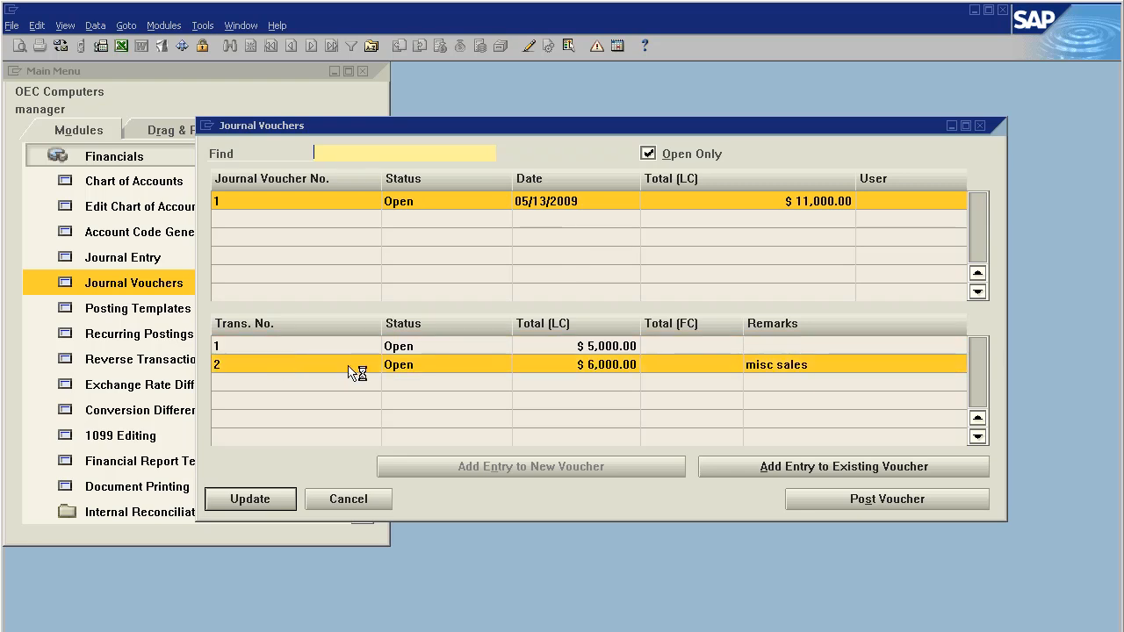
pyautogui.click(299, 345)
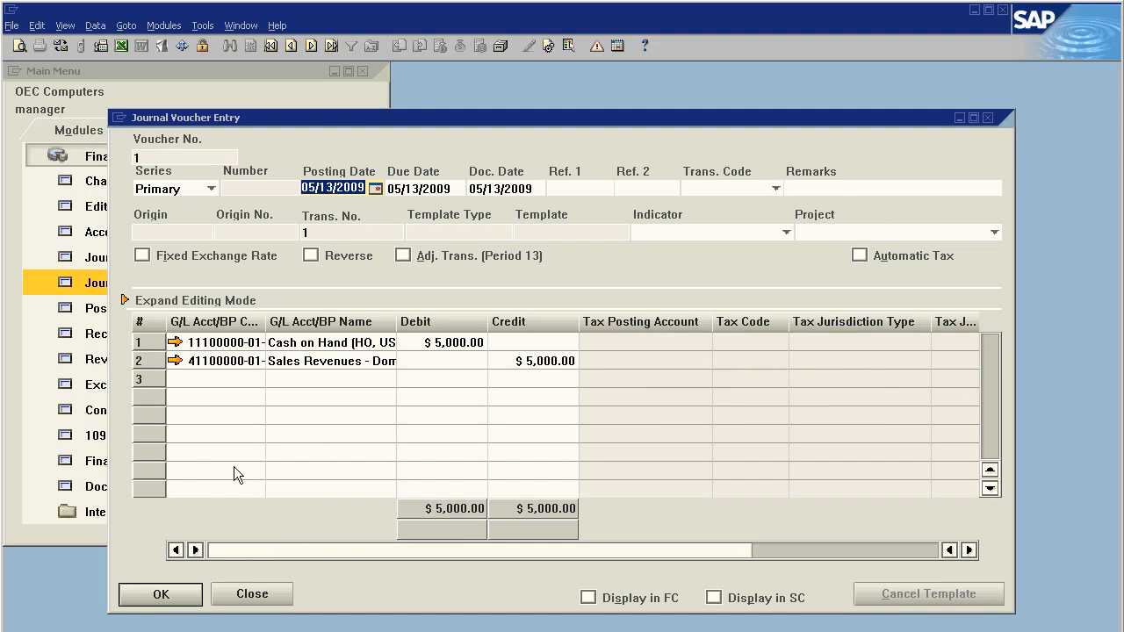
# Step: Add the remark 'misc sales' to transaction 1 and update it, including row details
pyautogui.click(892, 188)
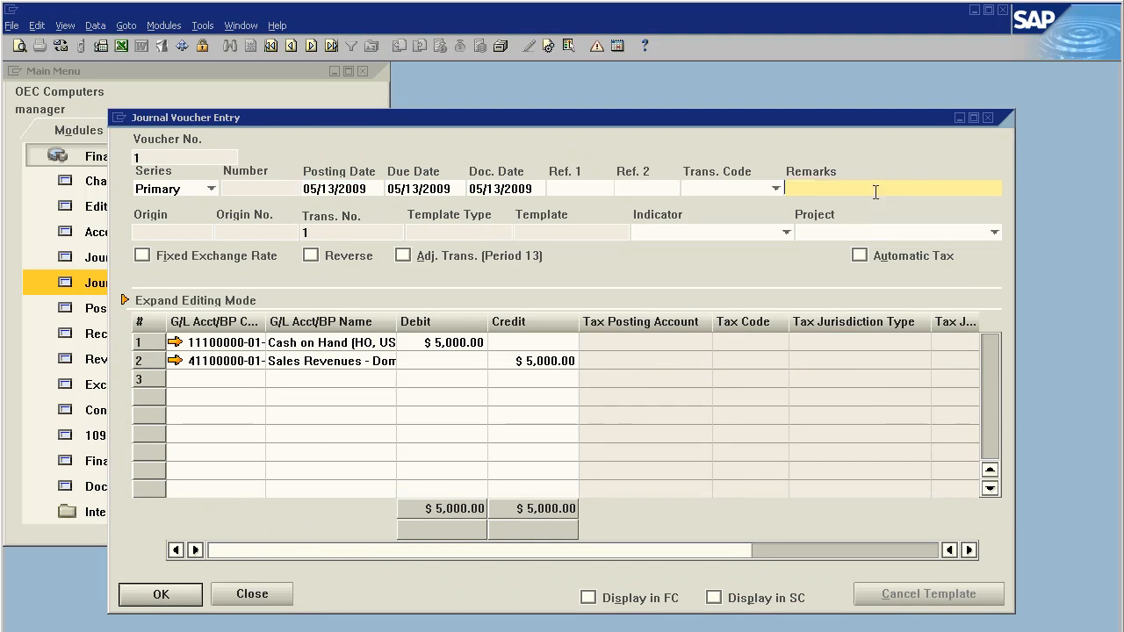
pyautogui.write('misc')
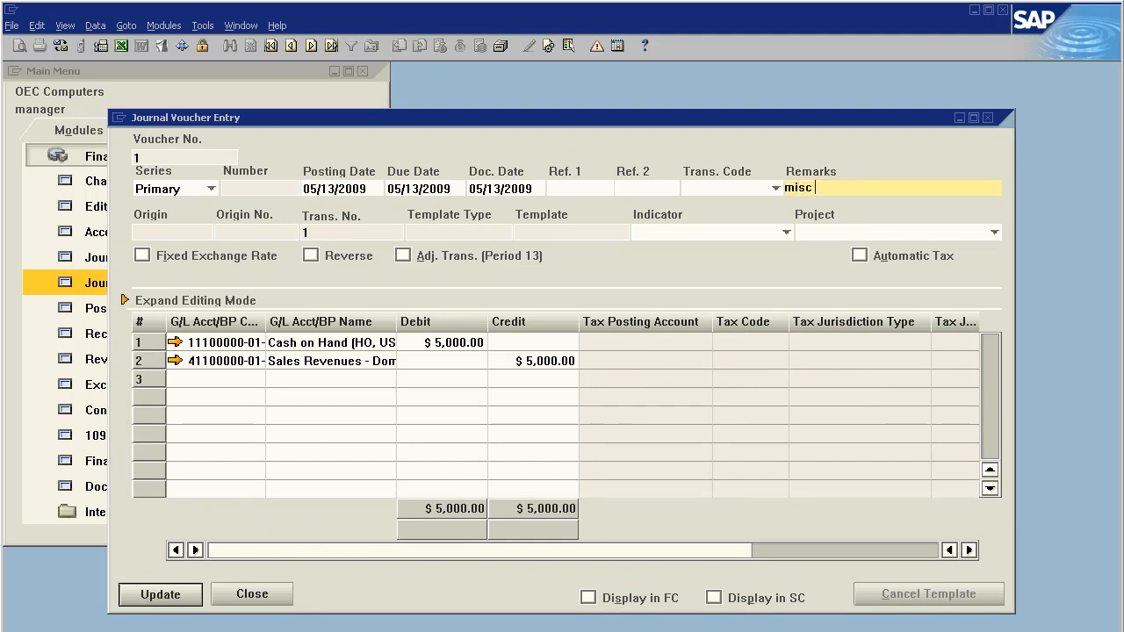
pyautogui.write('sales')
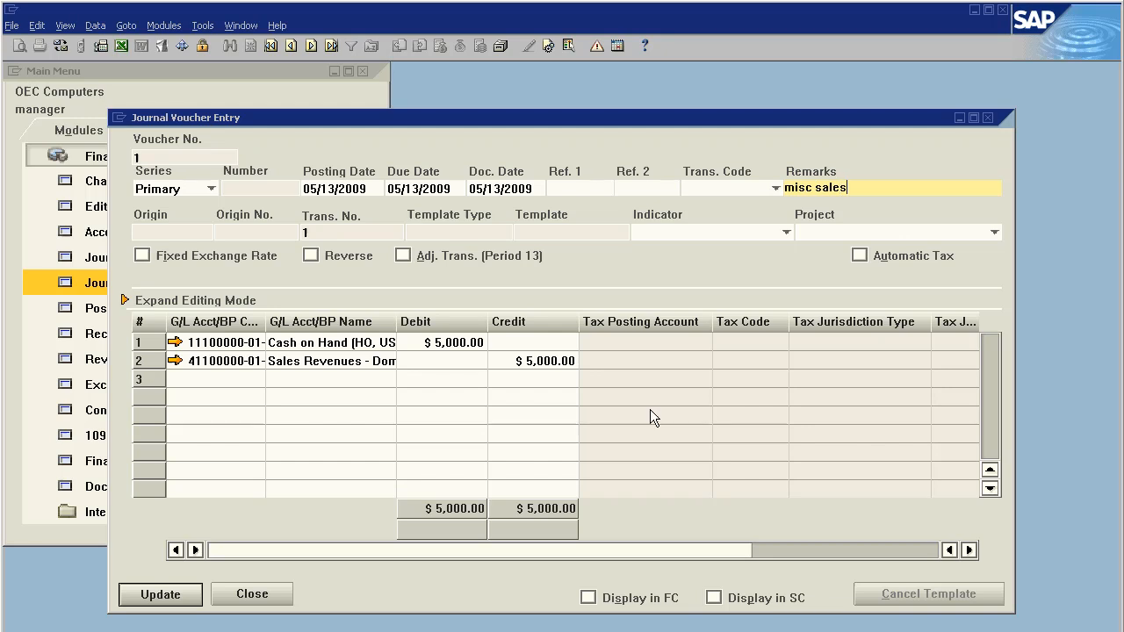
pyautogui.click(160, 594)
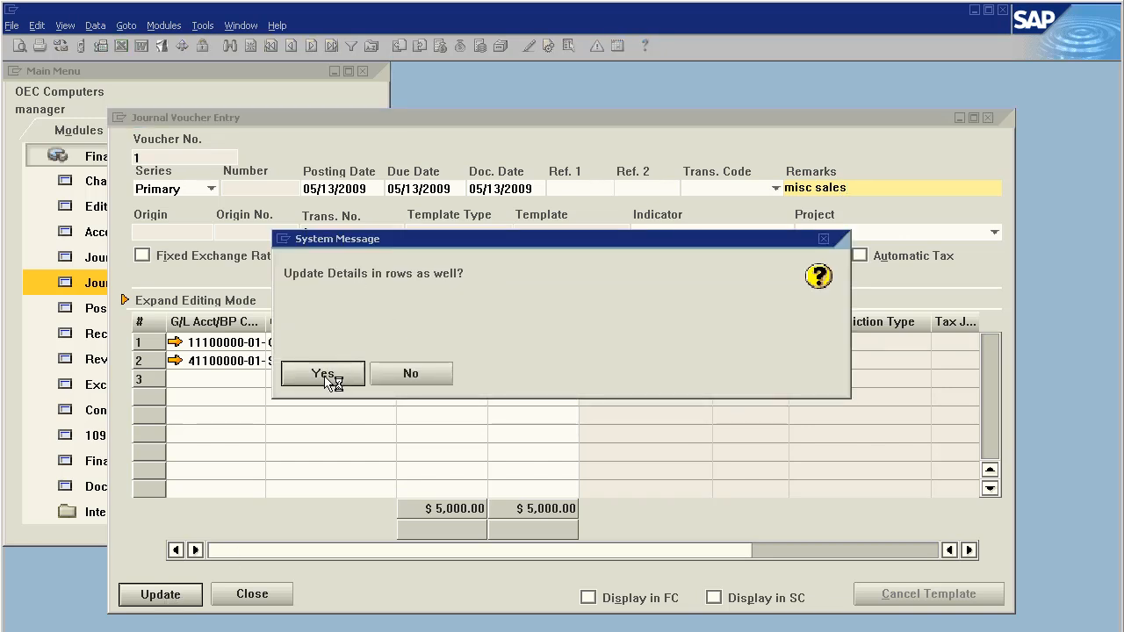
pyautogui.click(323, 374)
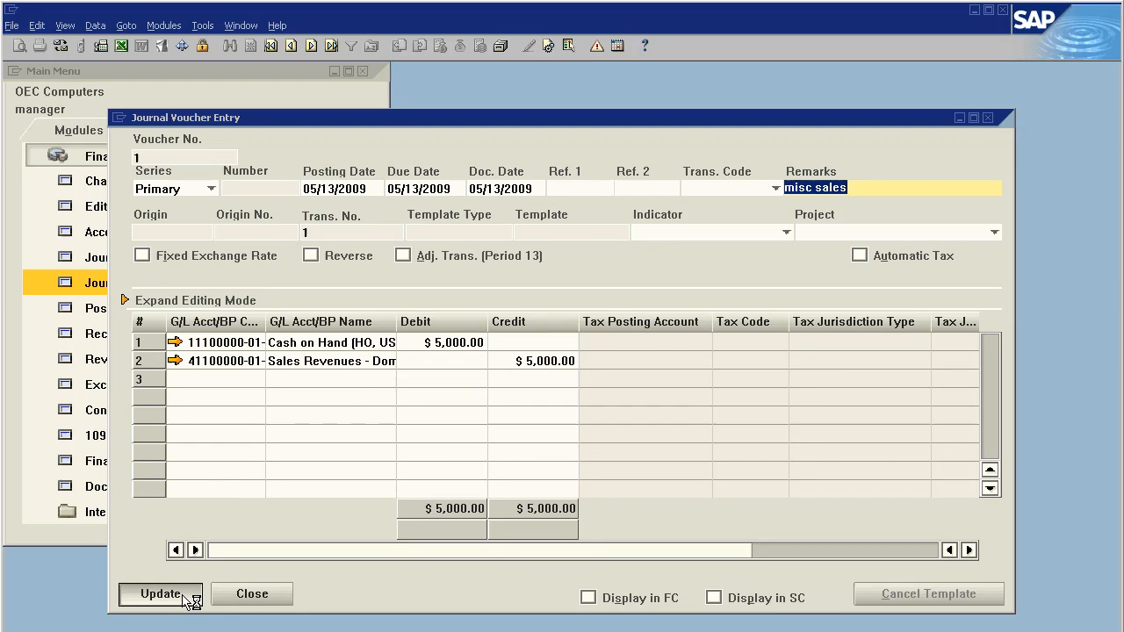
pyautogui.click(160, 594)
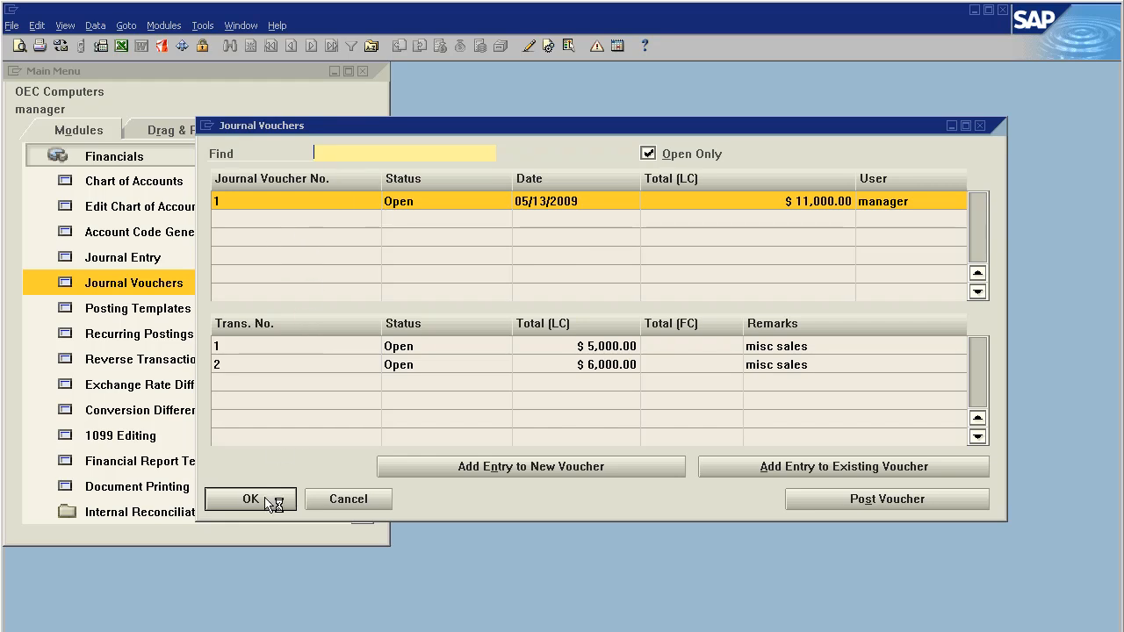
# Step: Close Journal Vouchers and open Balance Sheet from Financial Reports > Financial
pyautogui.click(249, 498)
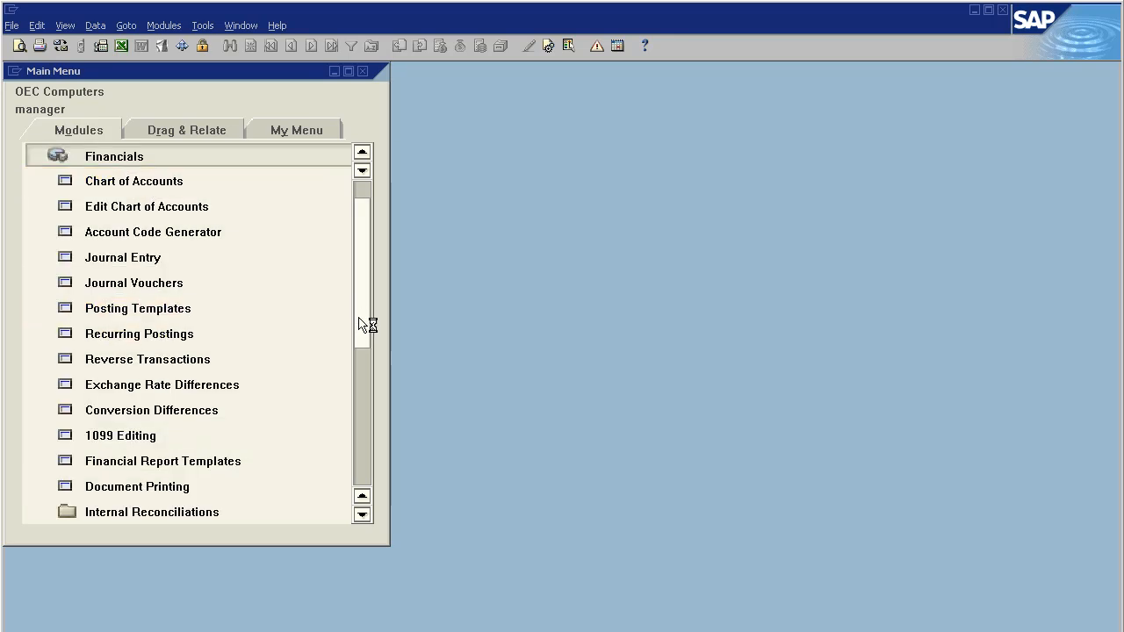
pyautogui.scroll(-3)
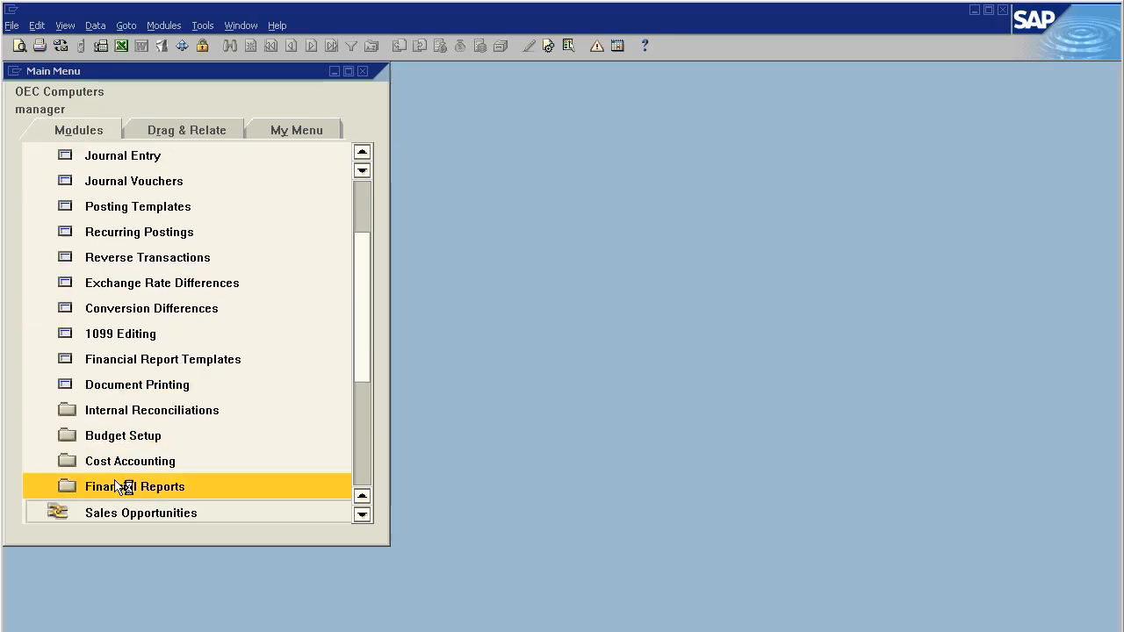
pyautogui.click(134, 486)
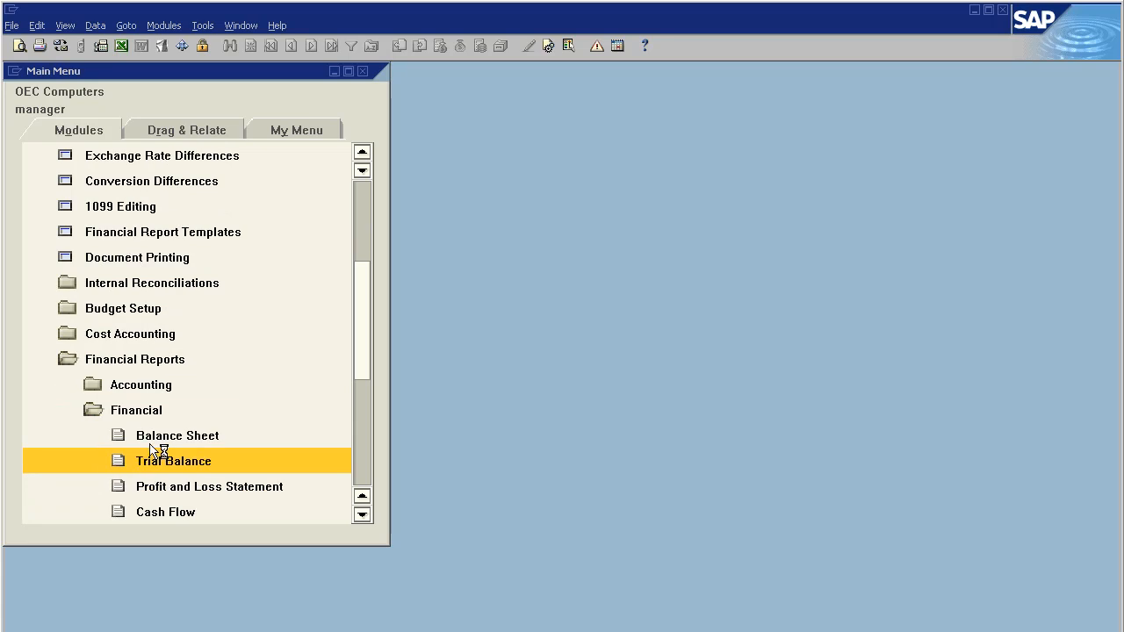
pyautogui.doubleClick(176, 435)
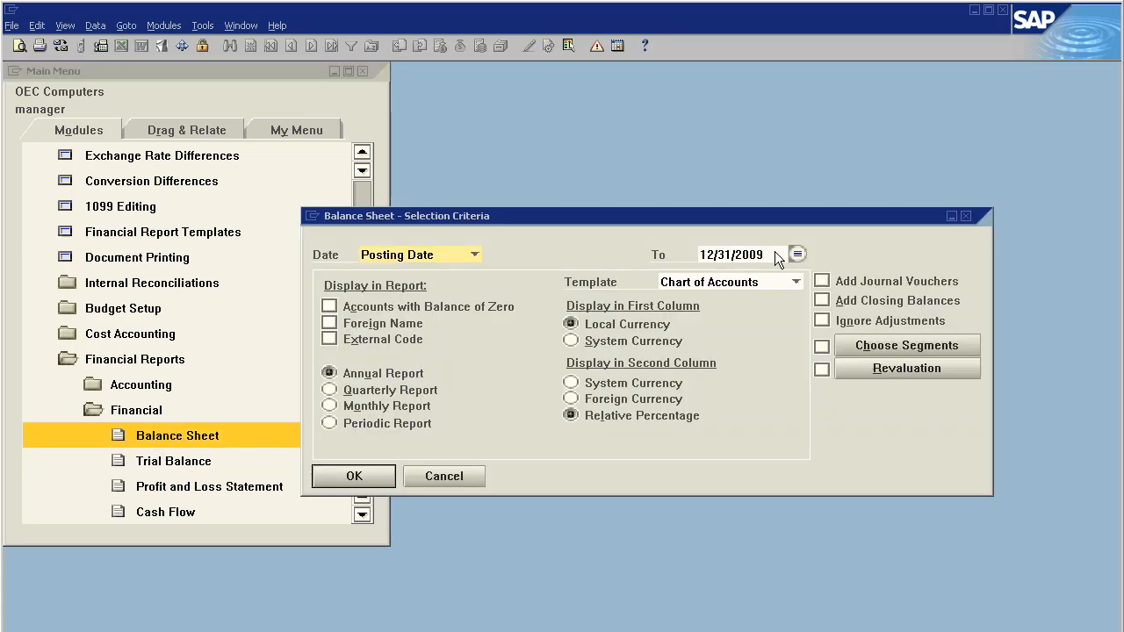
pyautogui.moveTo(523, 379)
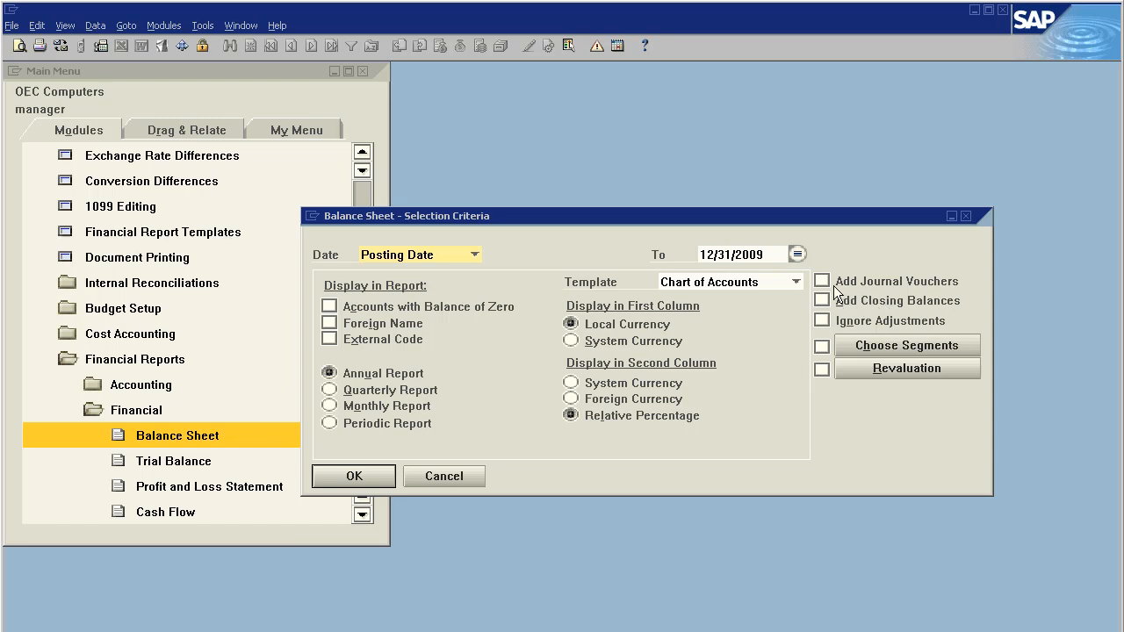
# Step: Run the Balance Sheet with Add Journal Vouchers checked and scroll through it
pyautogui.click(822, 281)
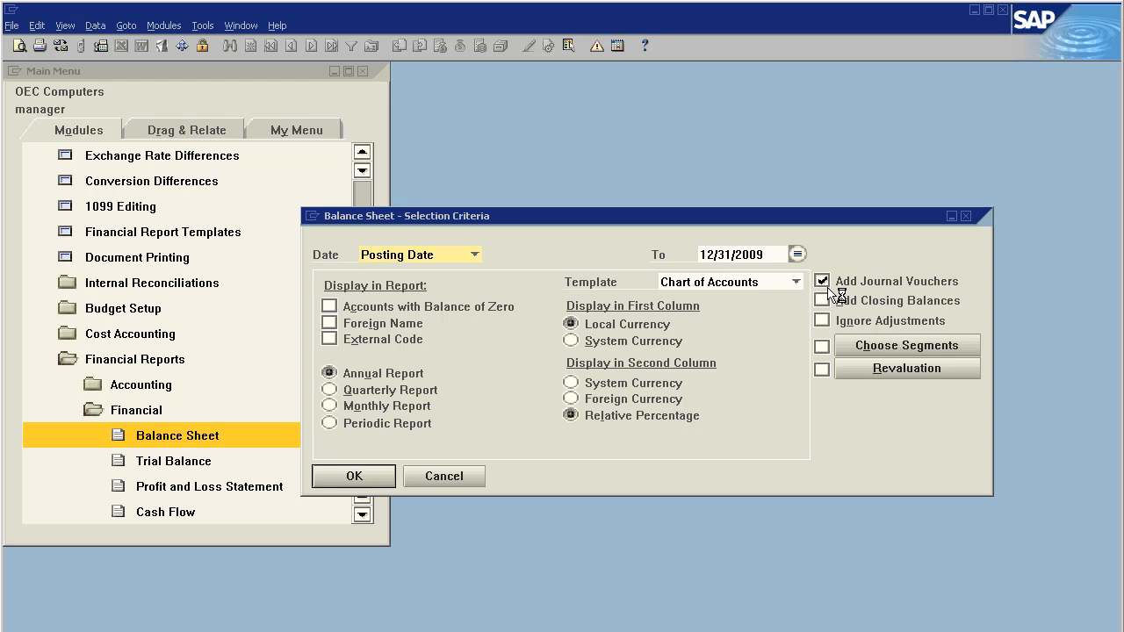
pyautogui.click(352, 475)
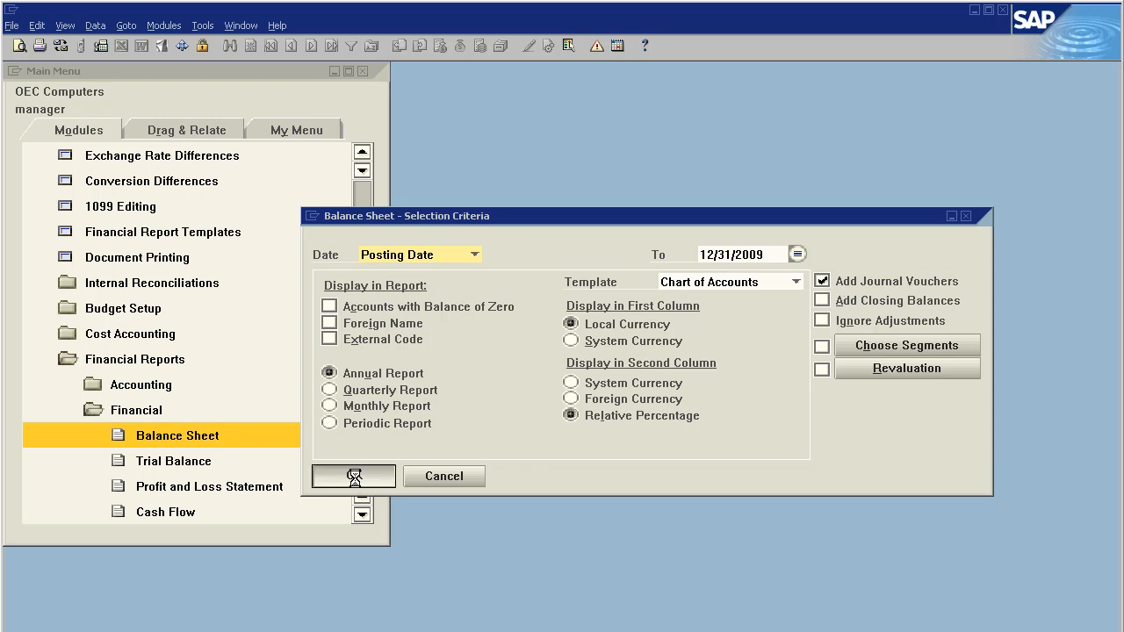
pyautogui.click(352, 476)
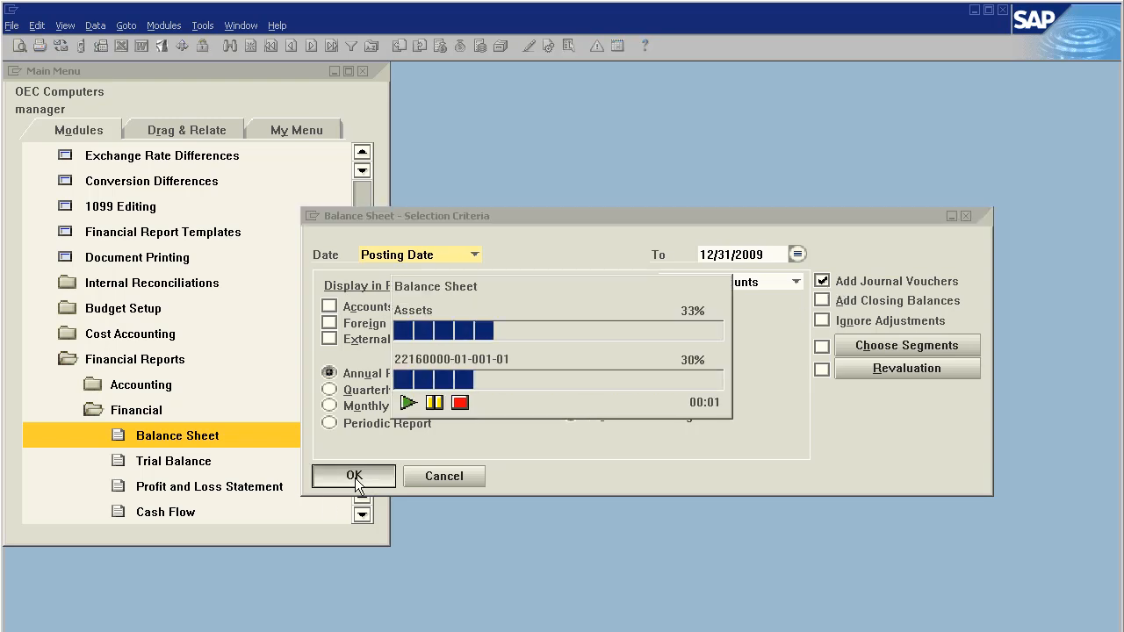
pyautogui.click(353, 476)
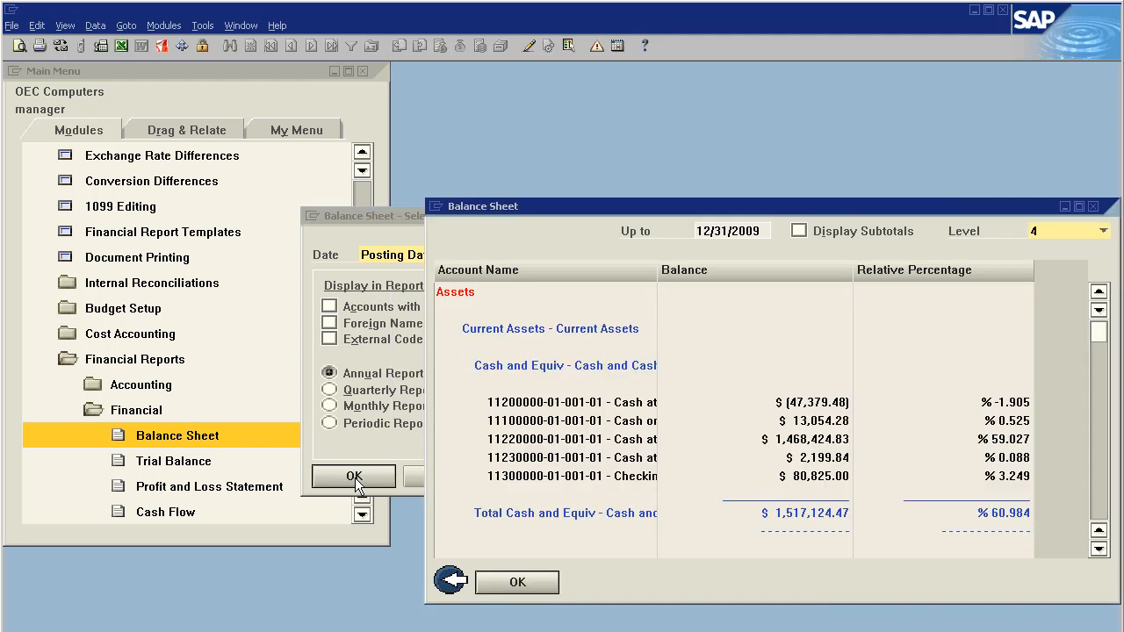
pyautogui.moveTo(678, 420)
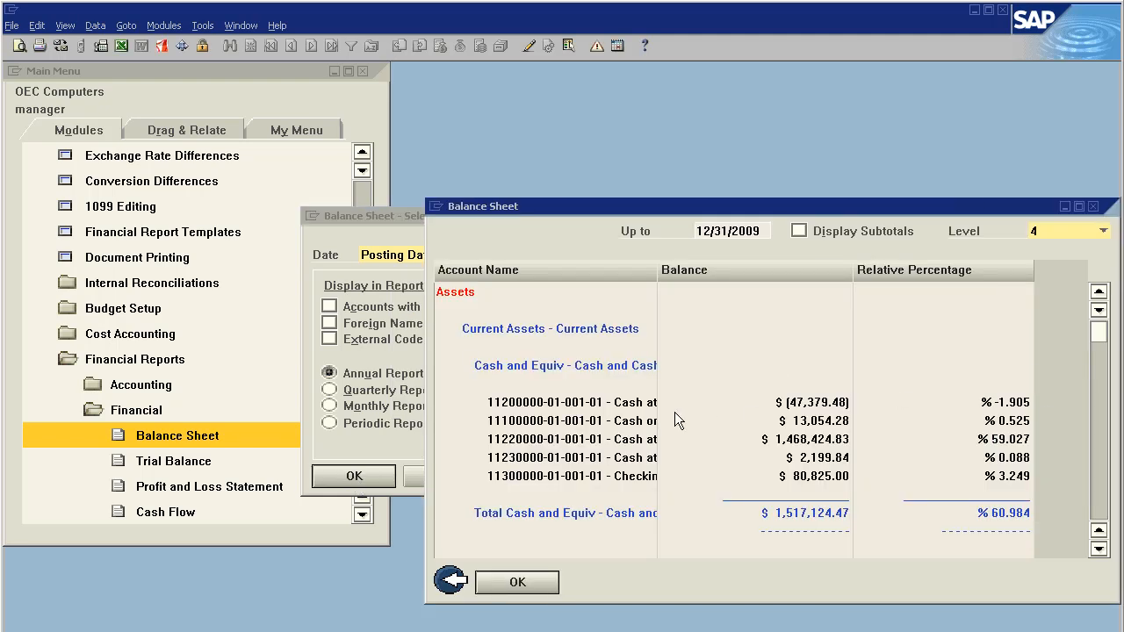
pyautogui.moveTo(792, 411)
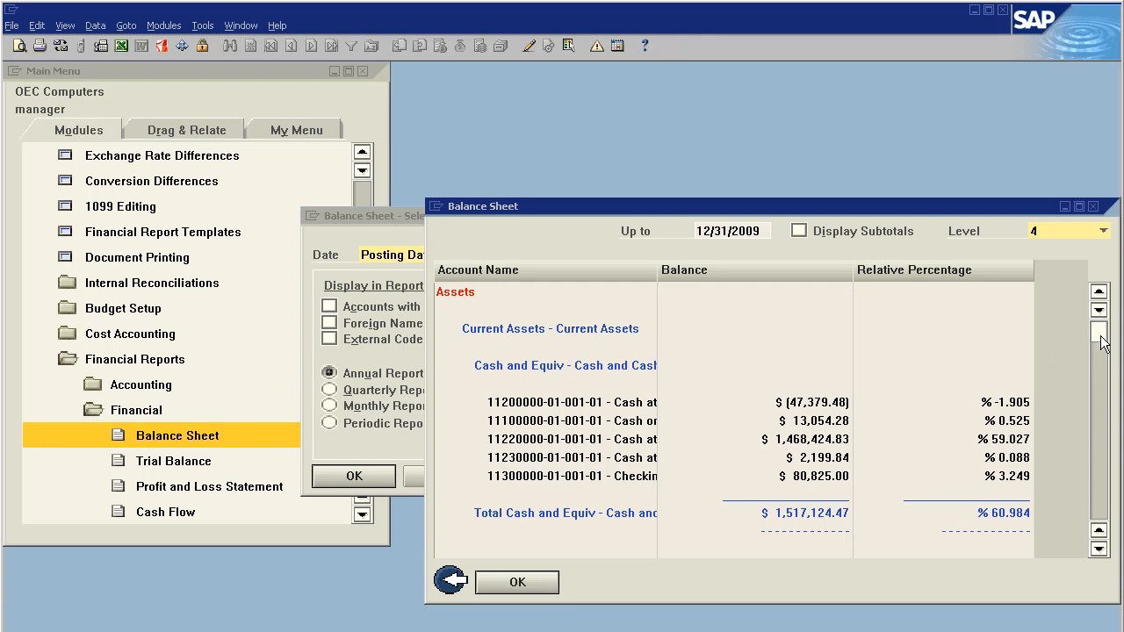
pyautogui.scroll(-3)
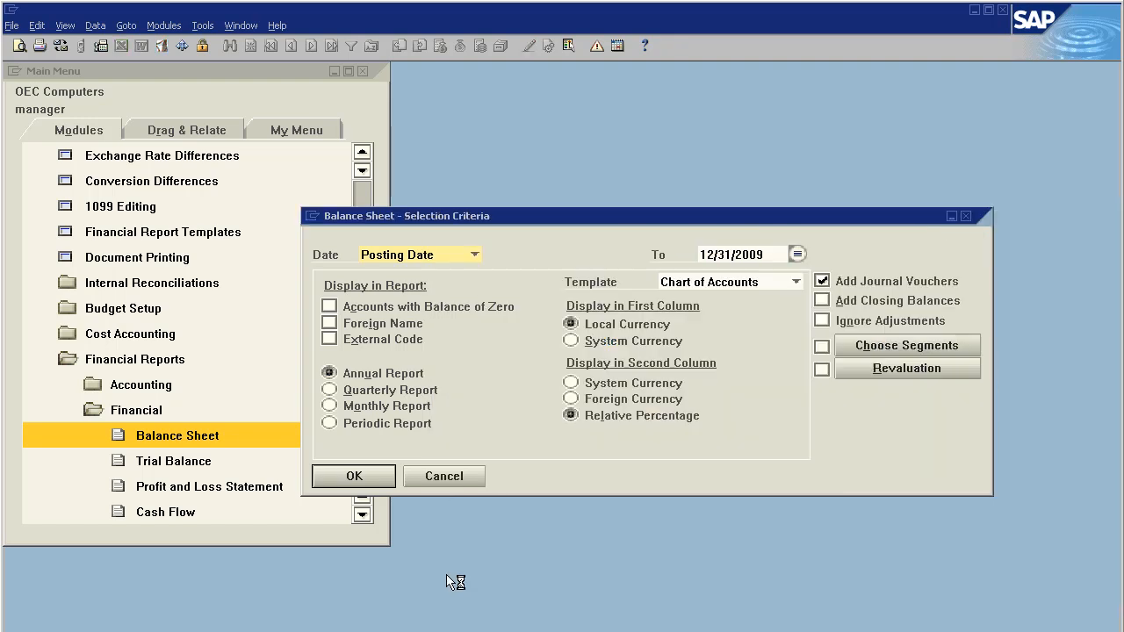
pyautogui.click(822, 281)
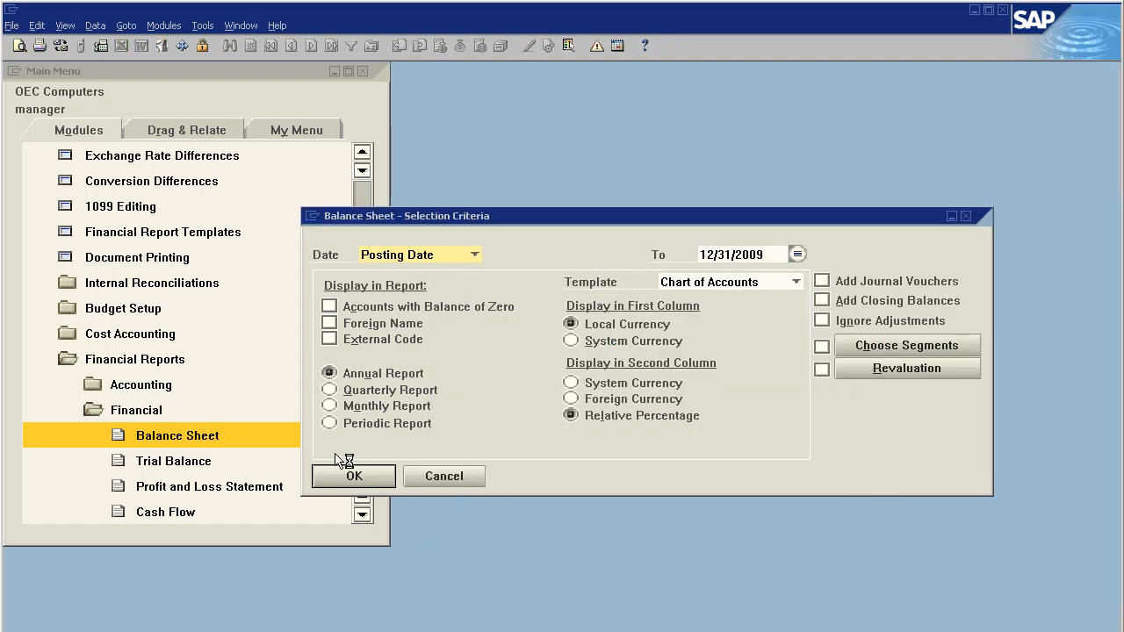
pyautogui.click(353, 476)
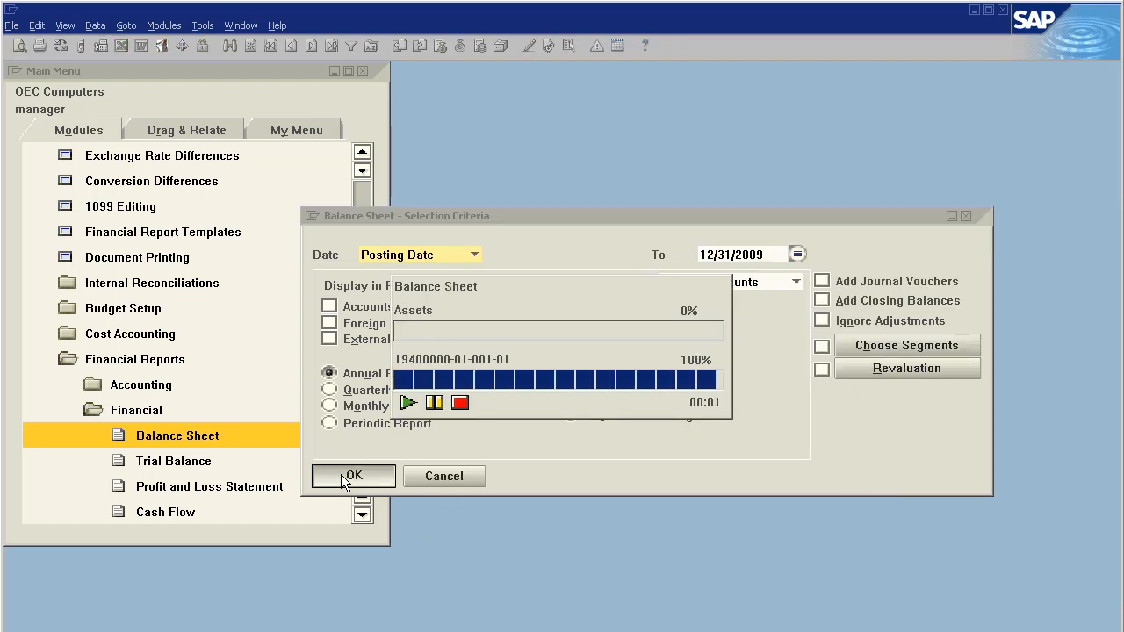
pyautogui.click(353, 476)
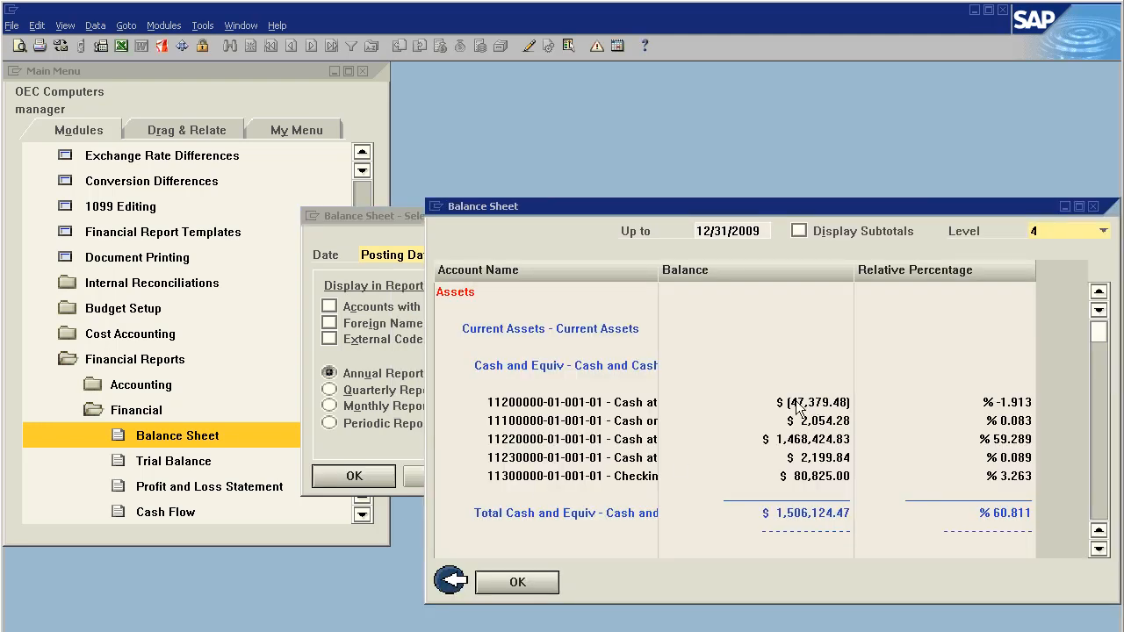
pyautogui.moveTo(837, 413)
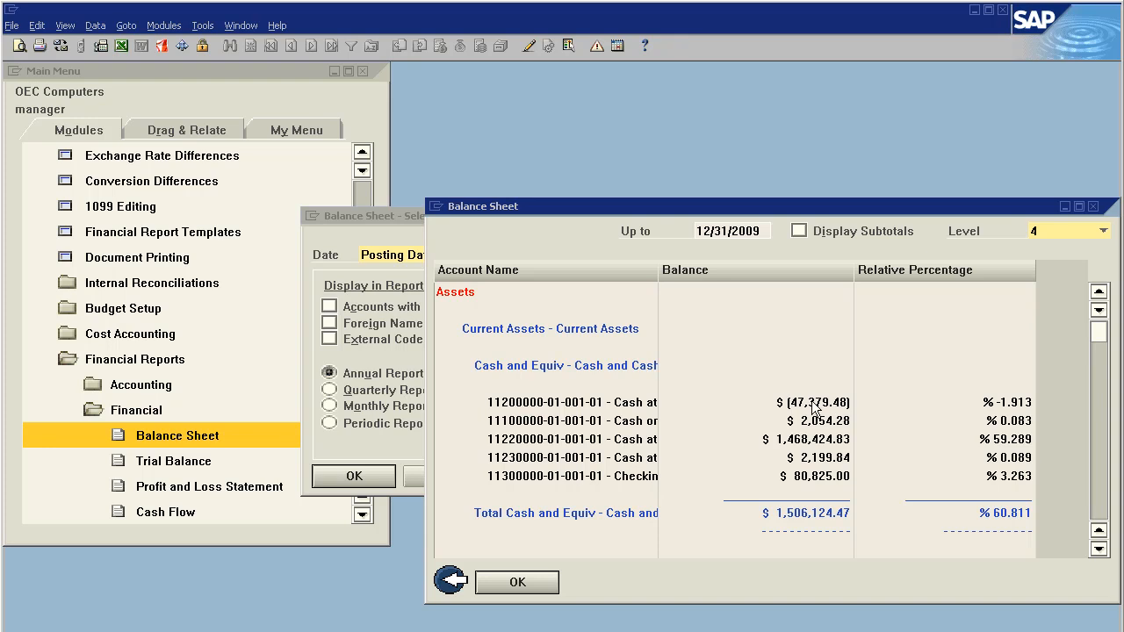
pyautogui.moveTo(821, 408)
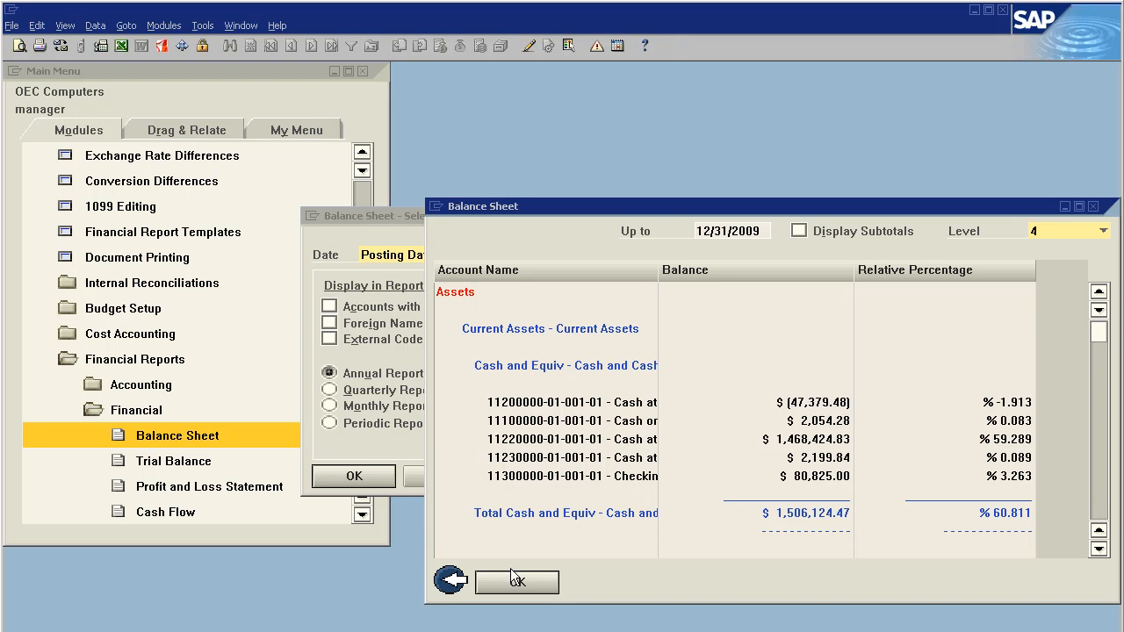
pyautogui.click(516, 581)
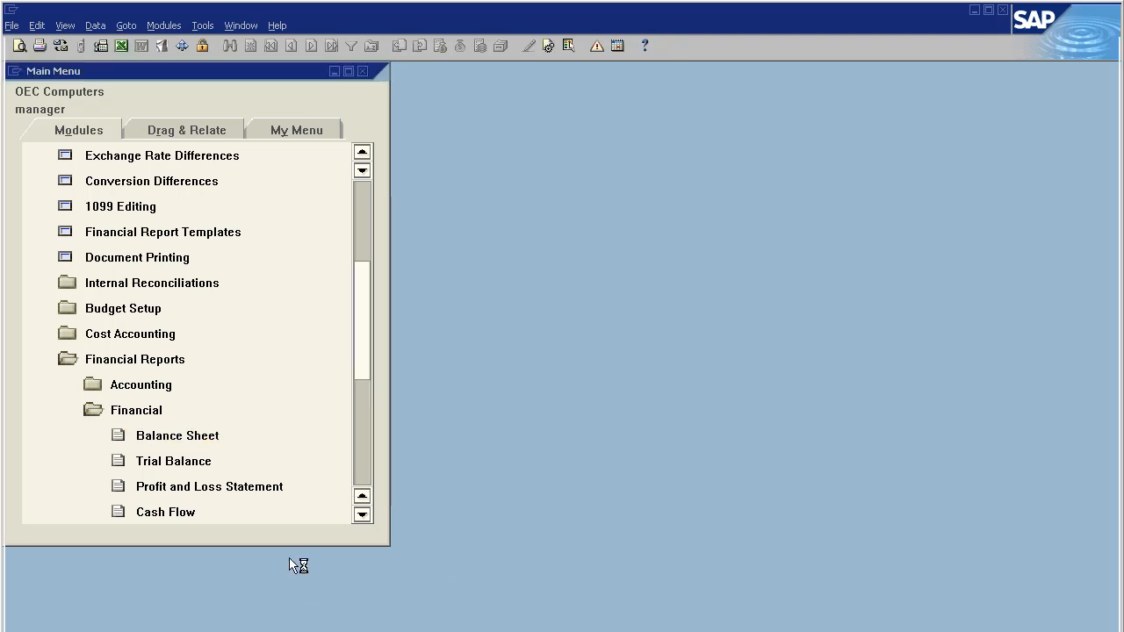
pyautogui.moveTo(460, 517)
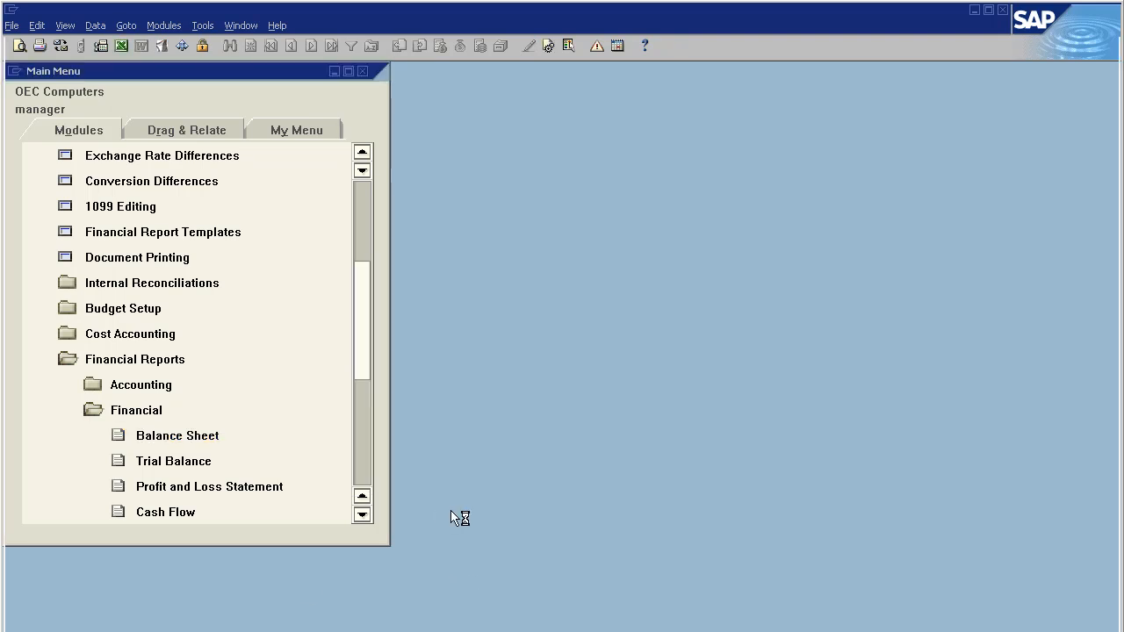
# Step: Collapse Financial Reports and open Journal Vouchers under Financials
pyautogui.click(136, 410)
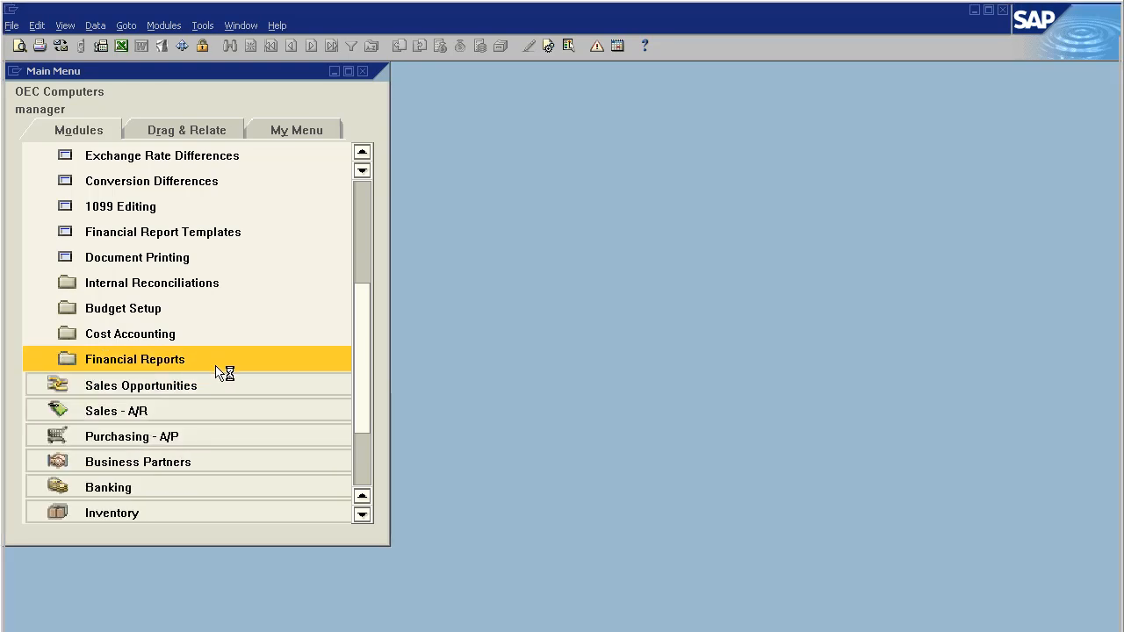
pyautogui.moveTo(230, 367)
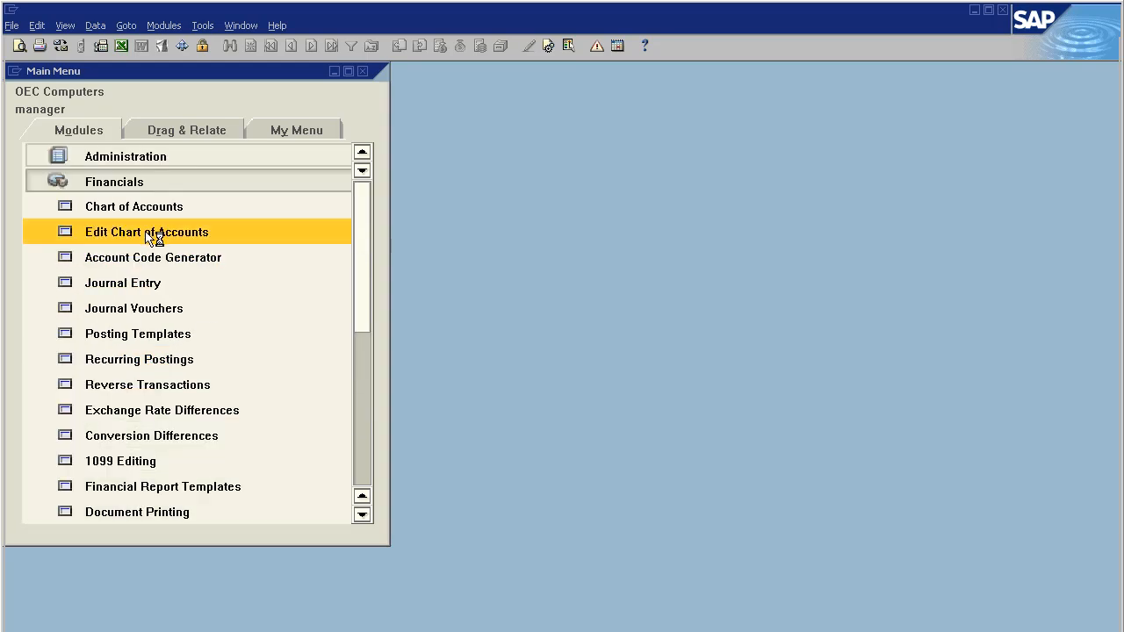
pyautogui.doubleClick(134, 309)
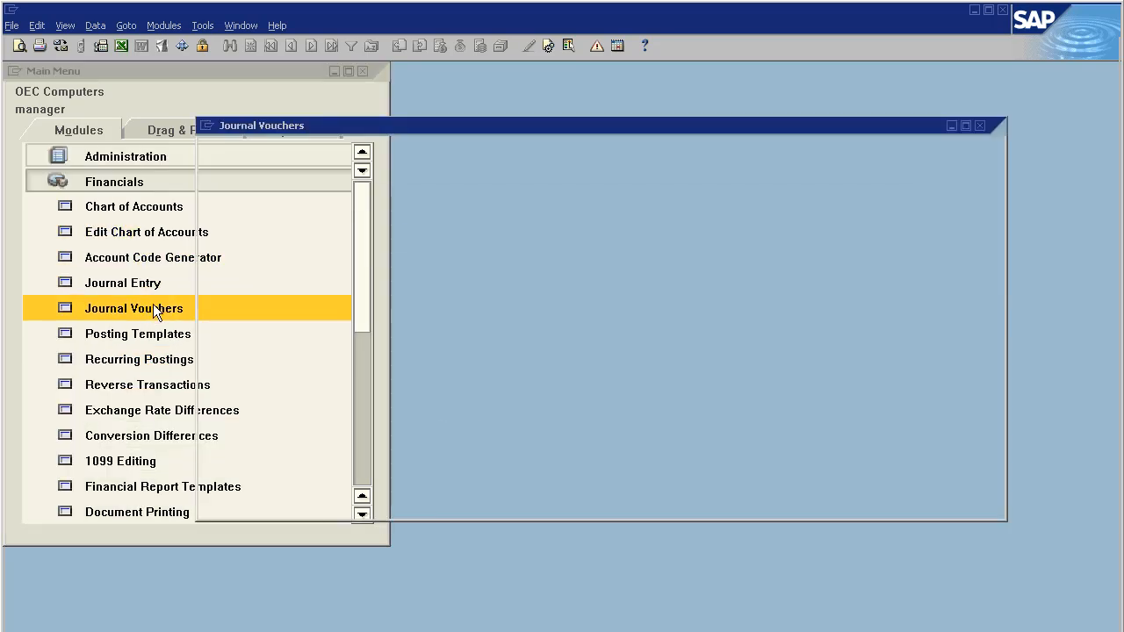
# Step: Open voucher 1's transactions and delete the $6,000 misc sales row
pyautogui.doubleClick(134, 308)
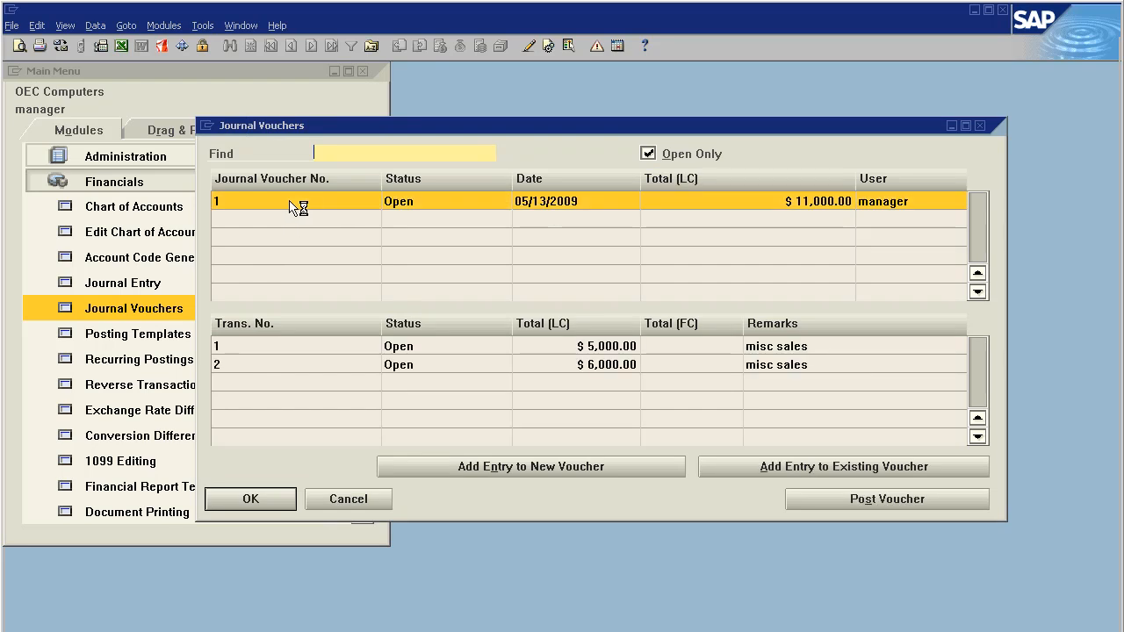
pyautogui.moveTo(400, 331)
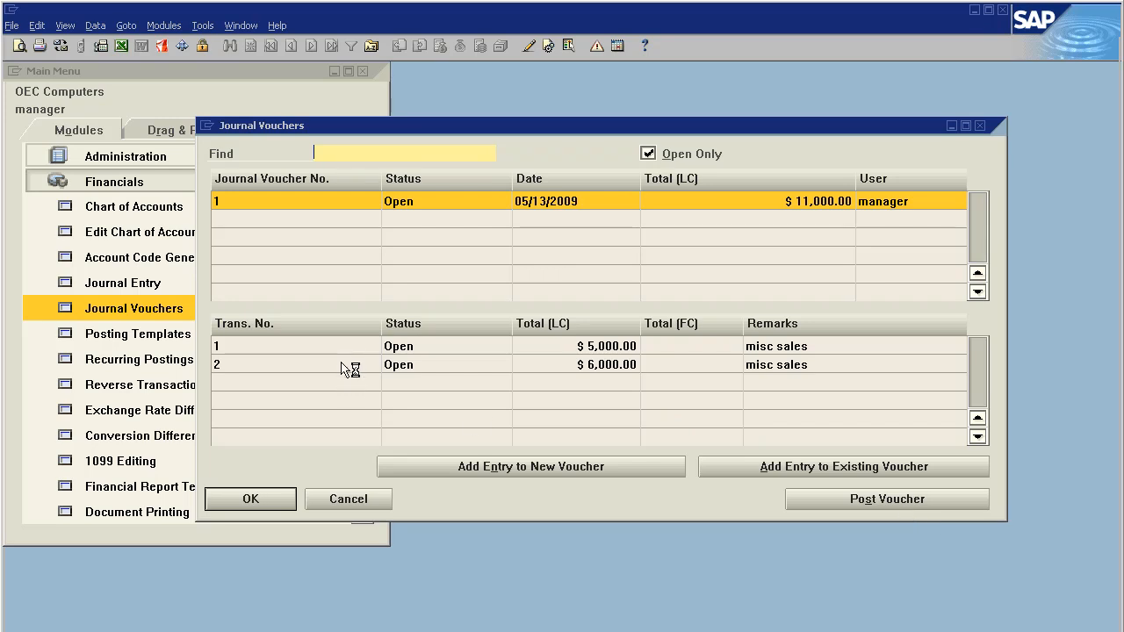
pyautogui.rightClick(343, 364)
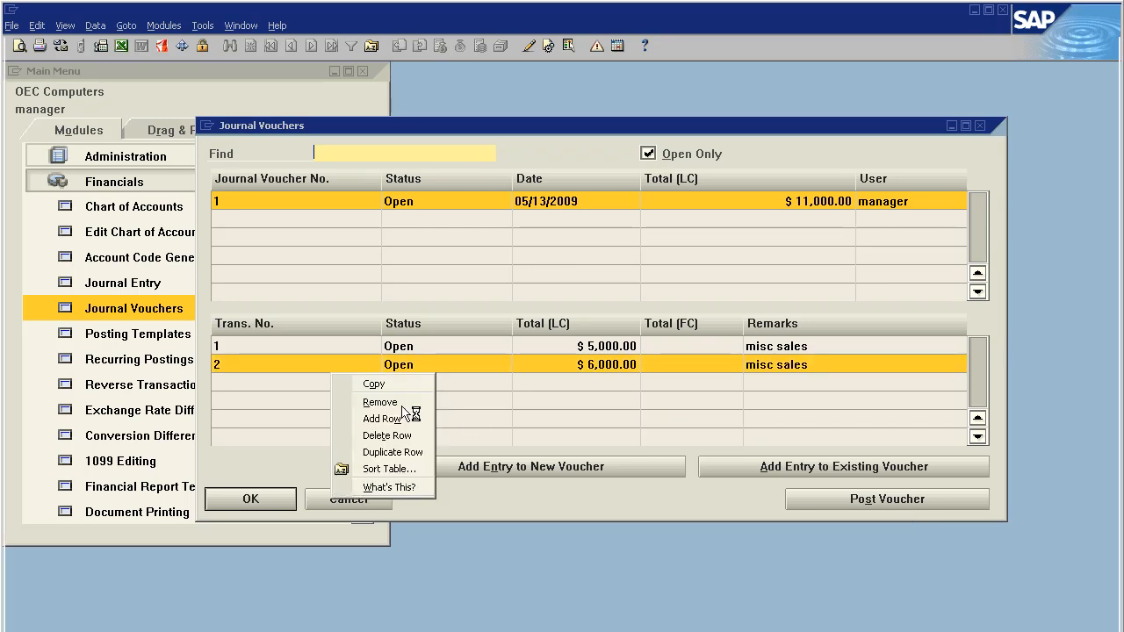
pyautogui.moveTo(382, 436)
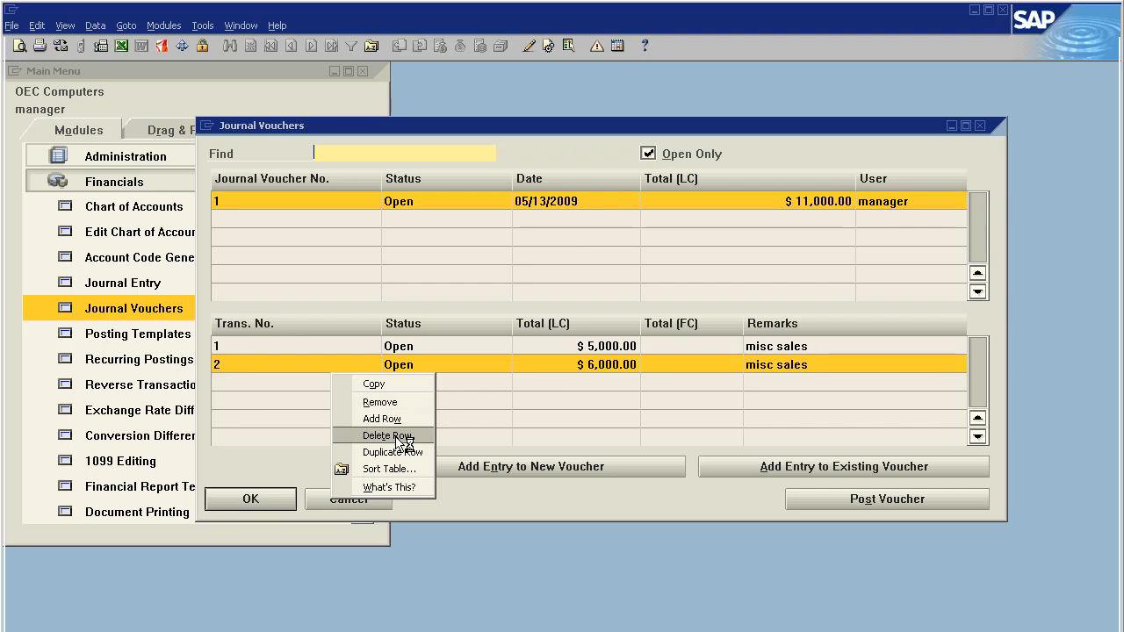
pyautogui.click(384, 435)
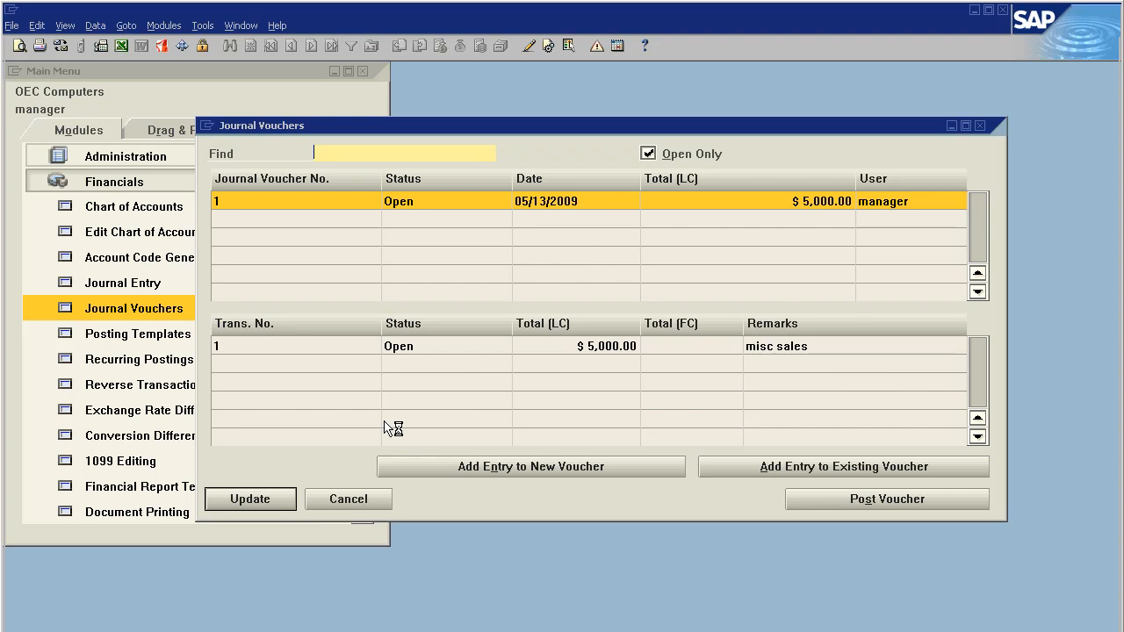
pyautogui.moveTo(863, 455)
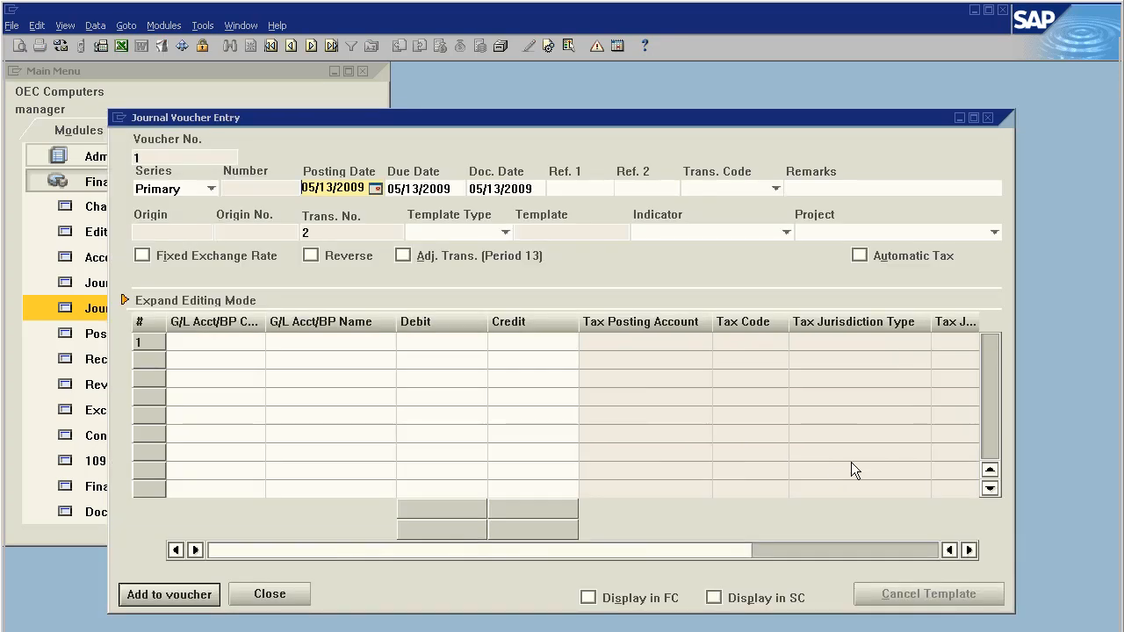
# Step: Debit Cash on Hand (account 11100000) by 7000 on the first line
pyautogui.write('11')
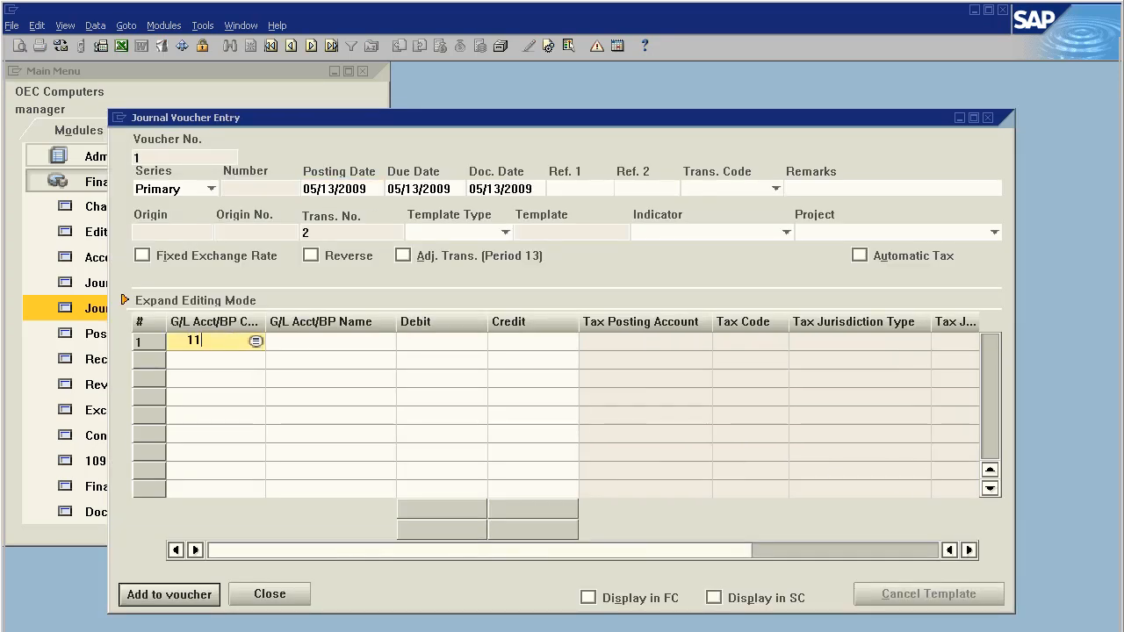
pyautogui.click(255, 341)
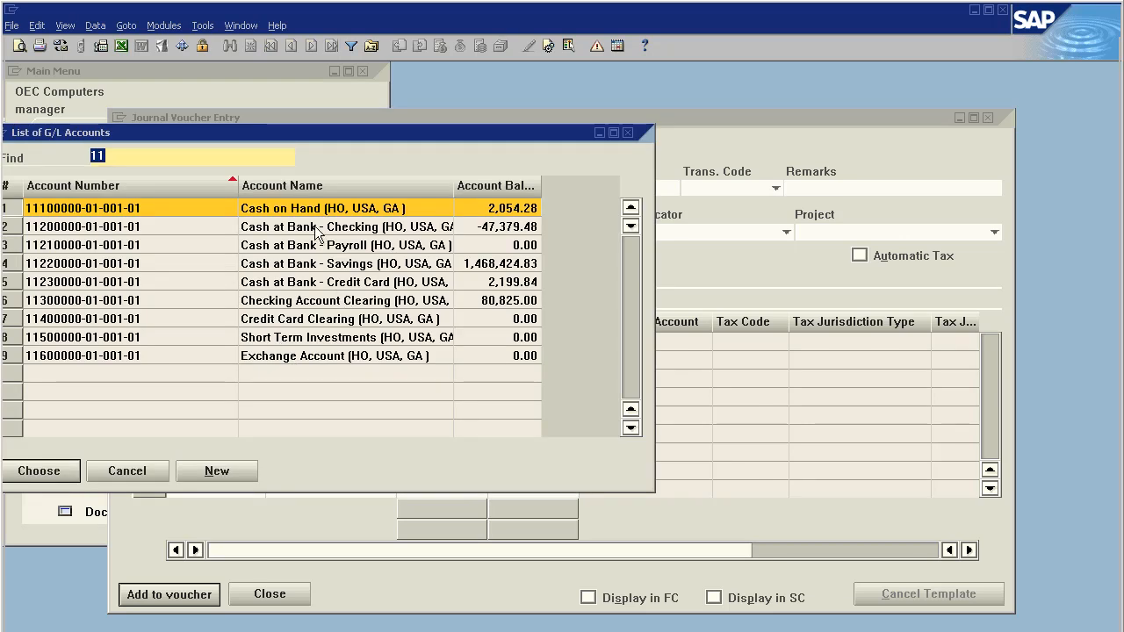
pyautogui.click(39, 471)
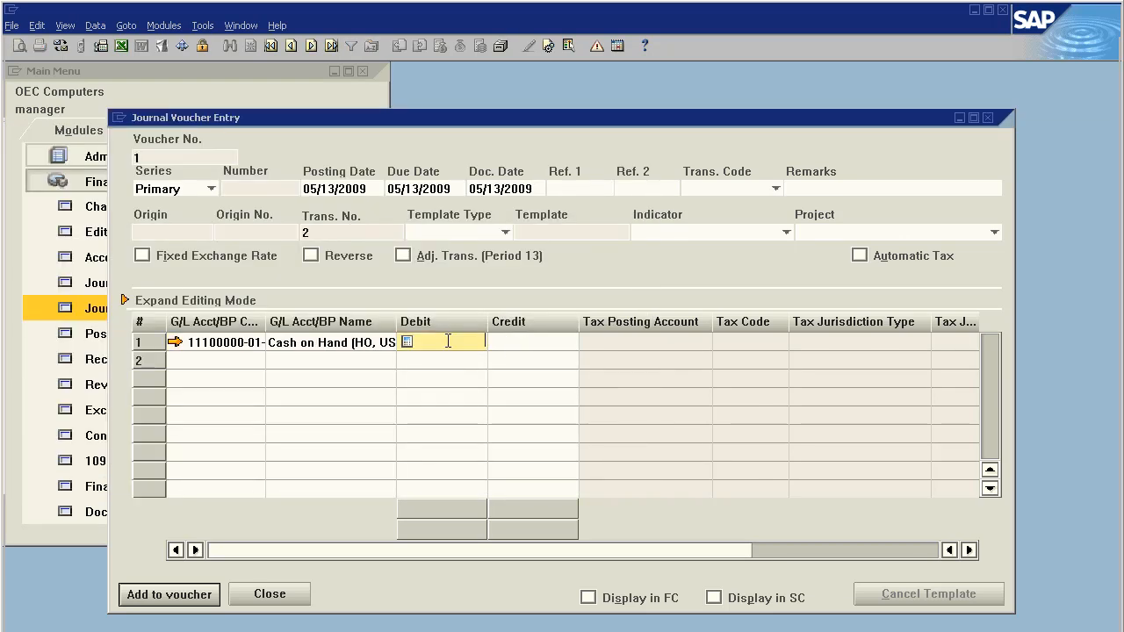
pyautogui.write('7000')
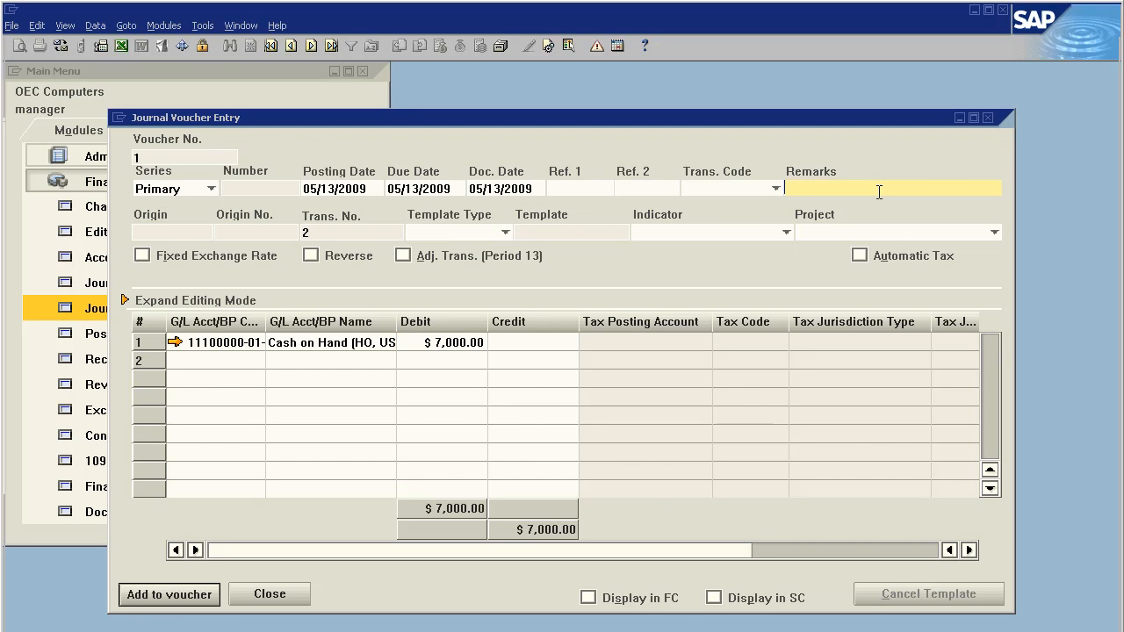
# Step: Apply the 'misc sales' remark to the rows and credit sales account 4112...
pyautogui.write('misc sales')
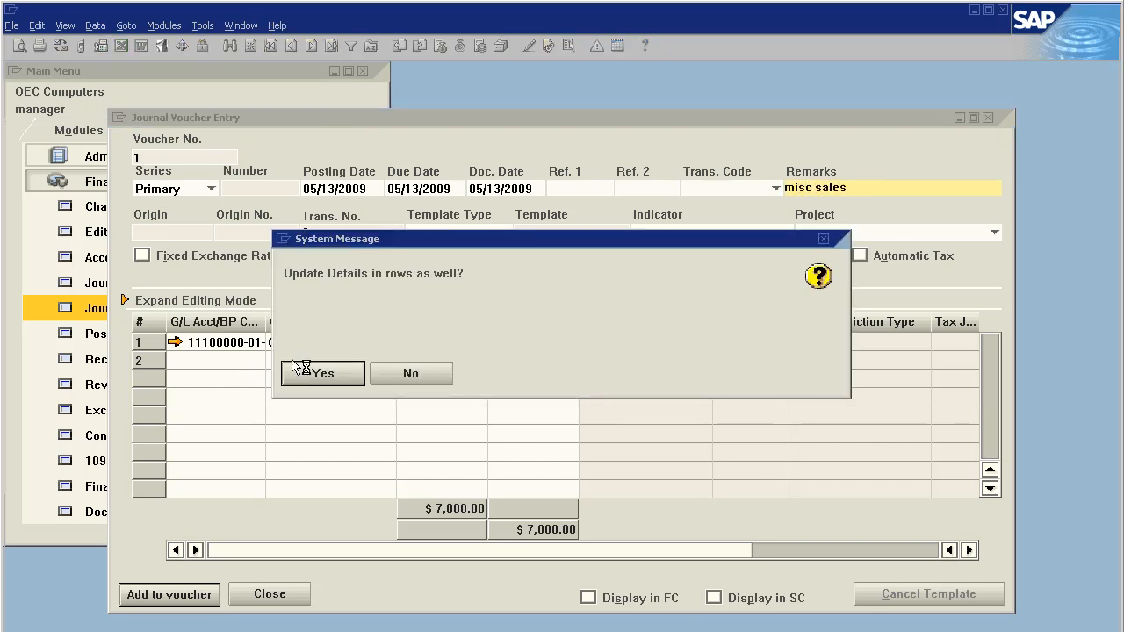
pyautogui.click(322, 374)
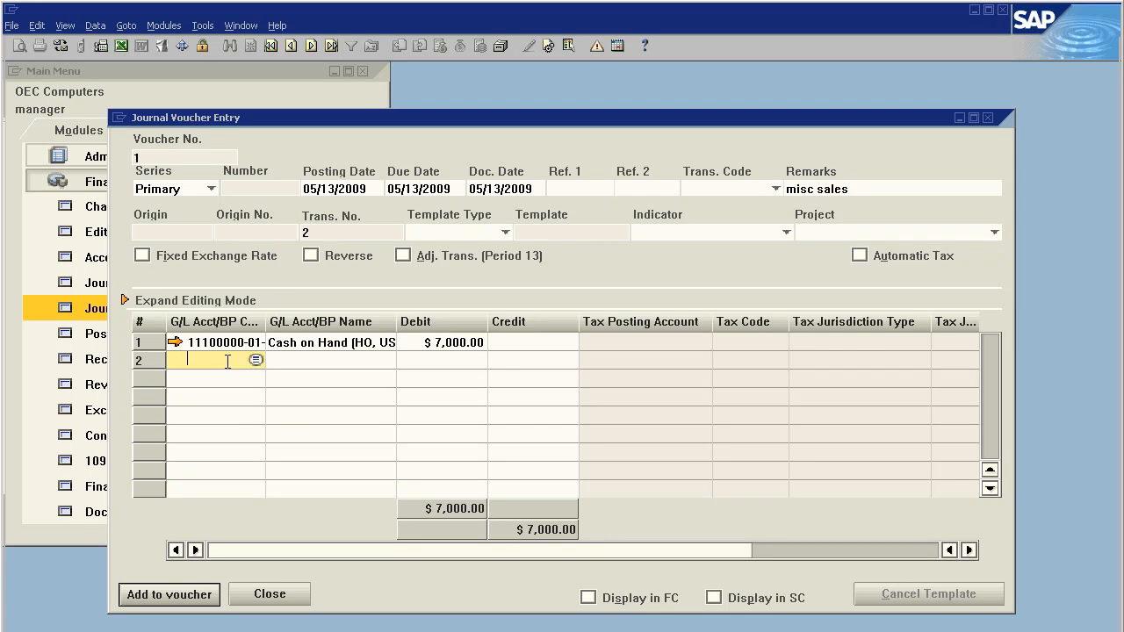
pyautogui.write('4112')
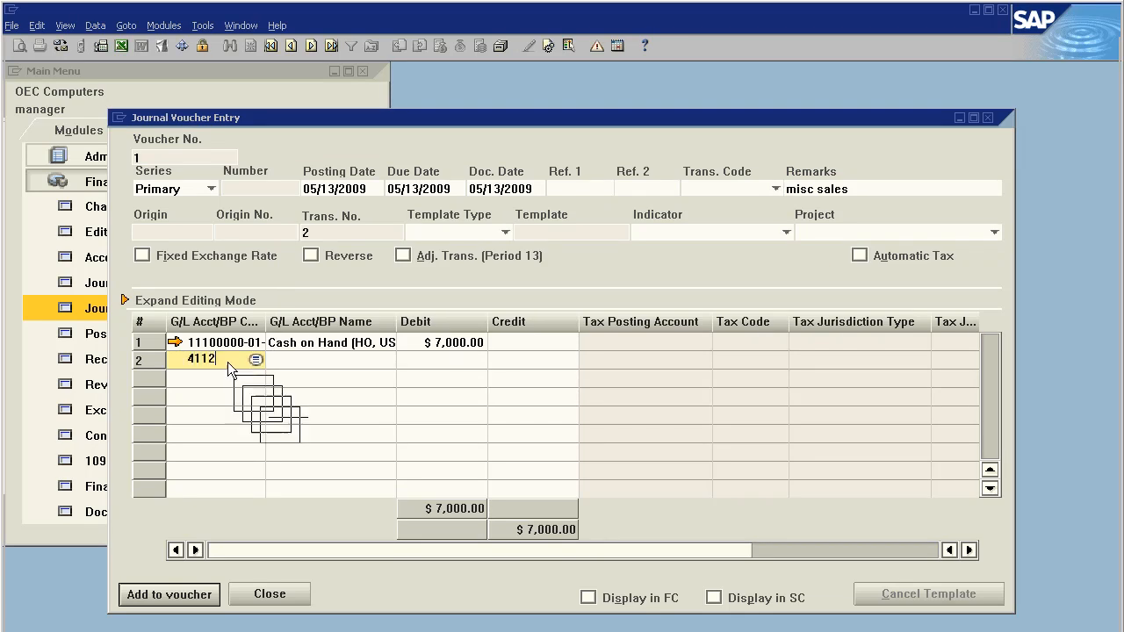
pyautogui.click(255, 359)
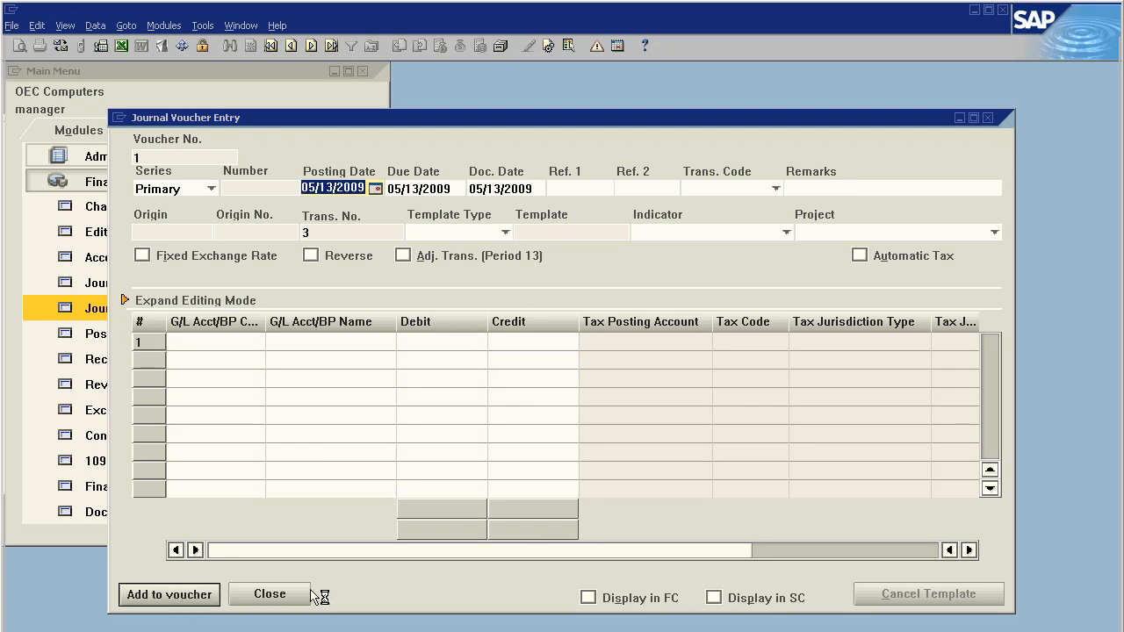
# Step: Discard the blank transaction and change transaction 2's debit and credit to 7,100
pyautogui.click(269, 594)
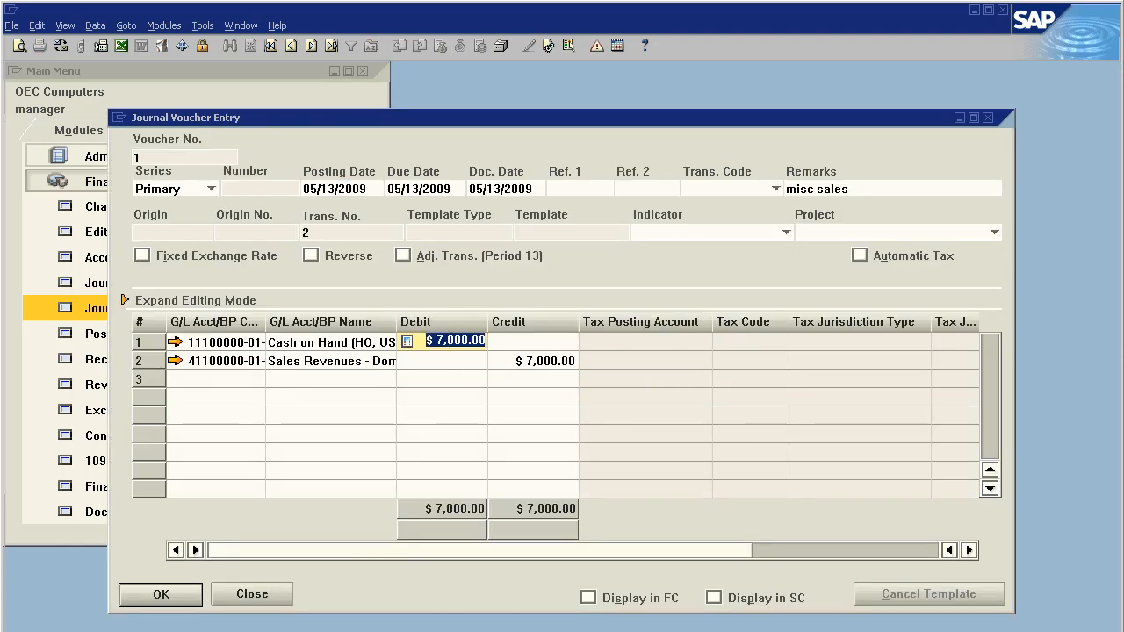
pyautogui.write('71')
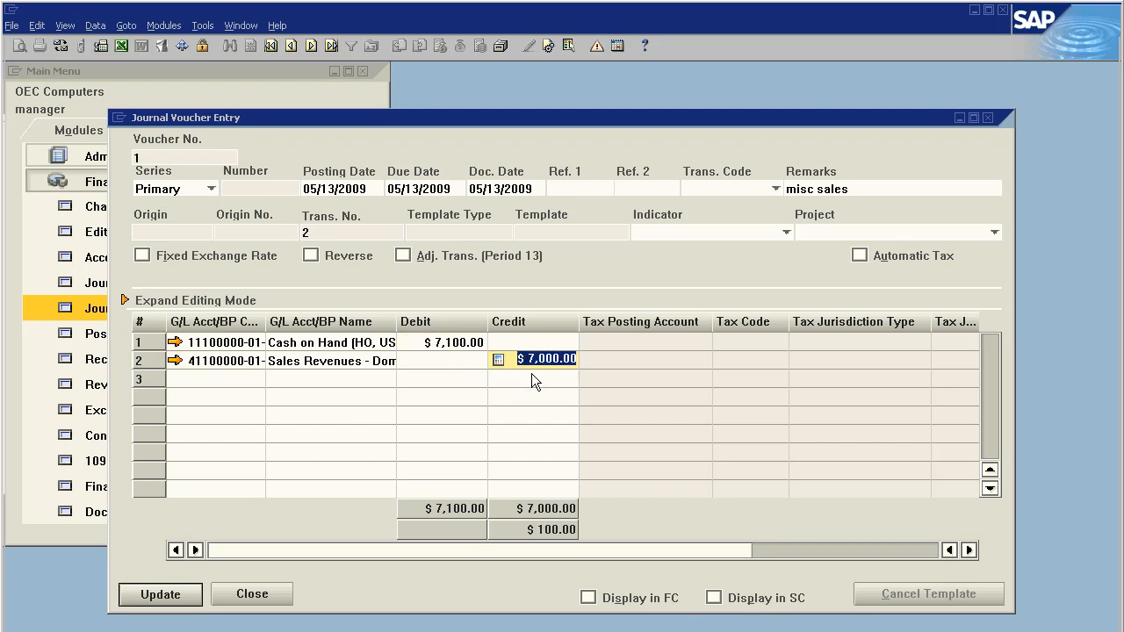
pyautogui.write('71')
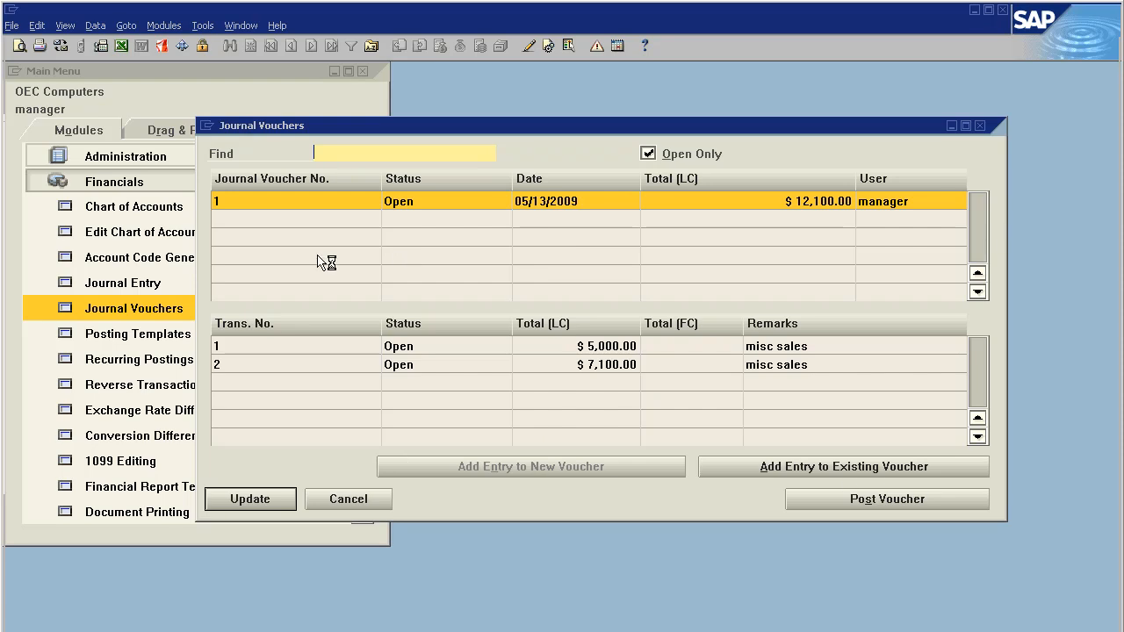
pyautogui.moveTo(358, 366)
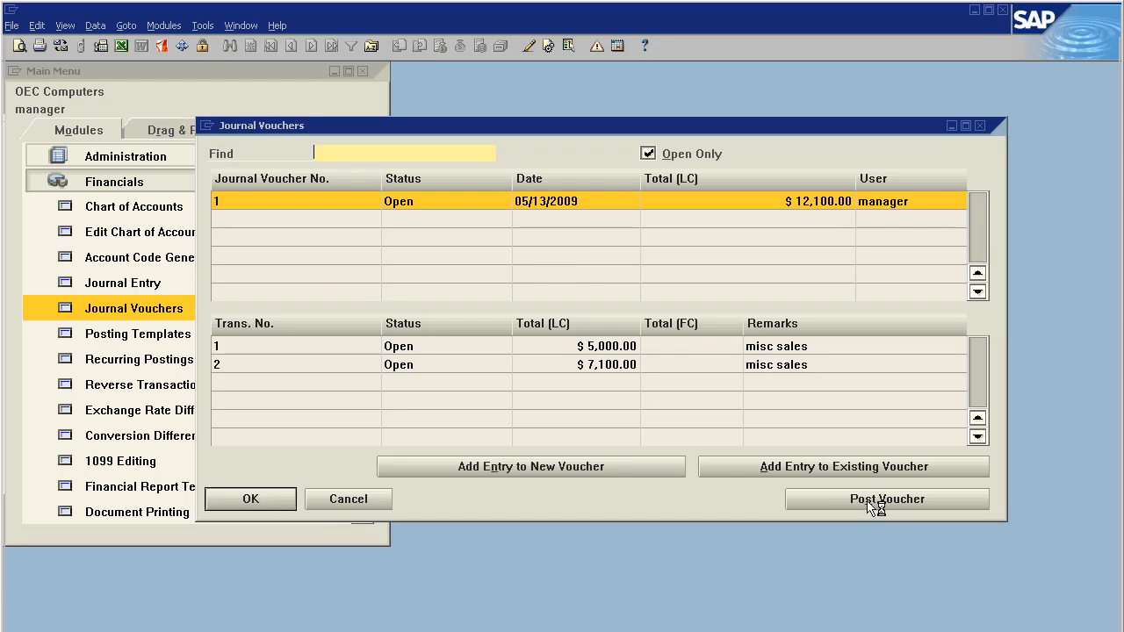
# Step: Post voucher 1 for $12,100 to the permanent file and close the empty vouchers list
pyautogui.click(887, 497)
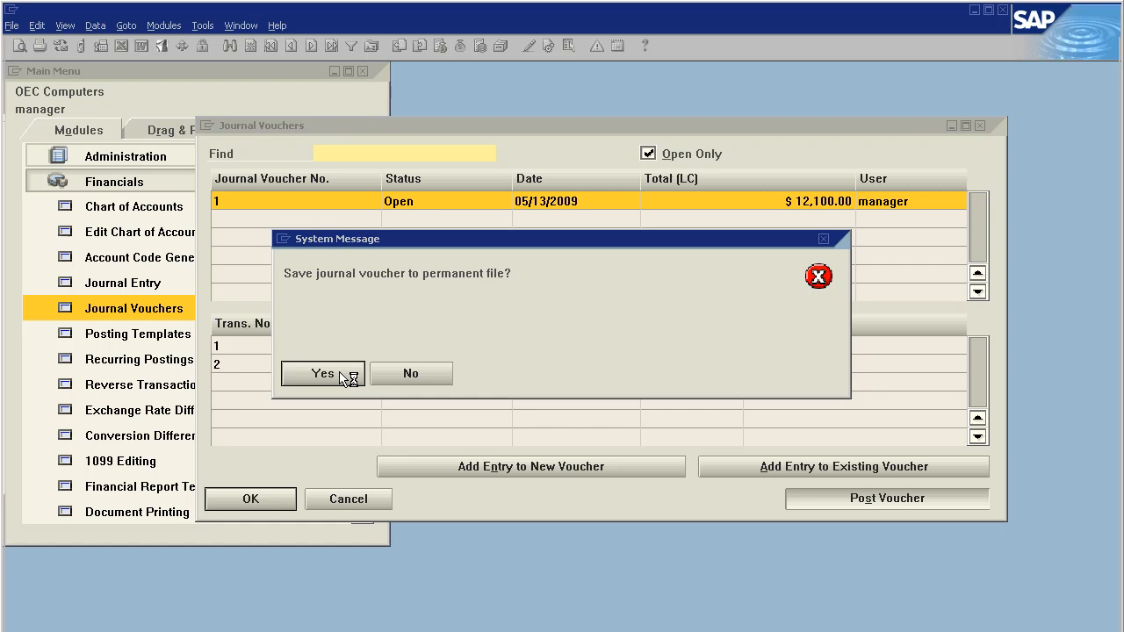
pyautogui.click(322, 373)
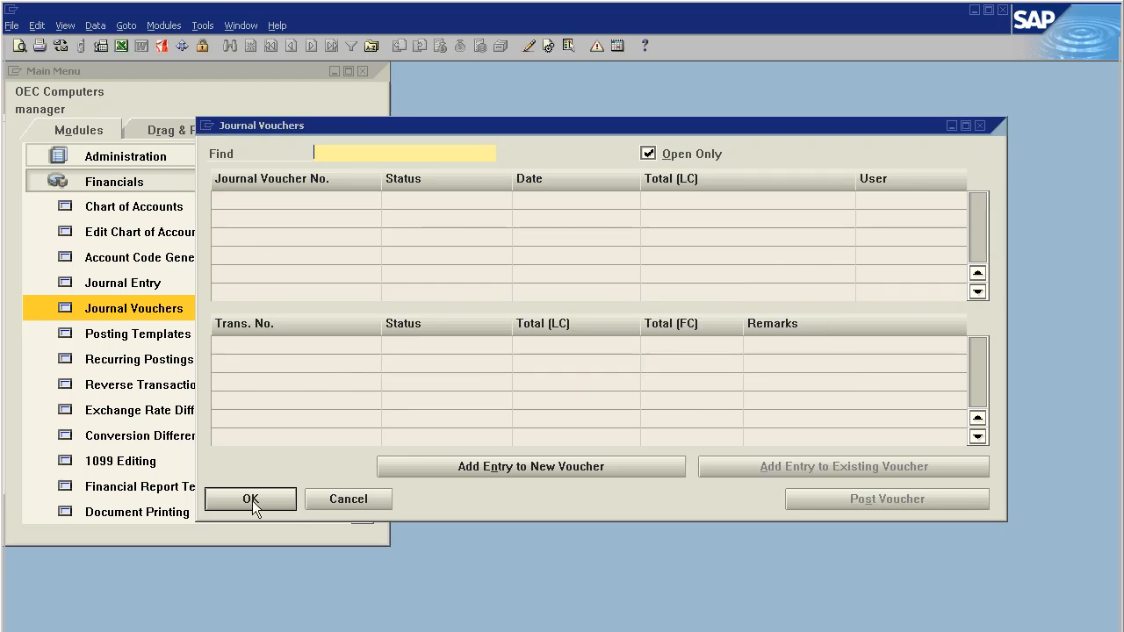
pyautogui.click(250, 498)
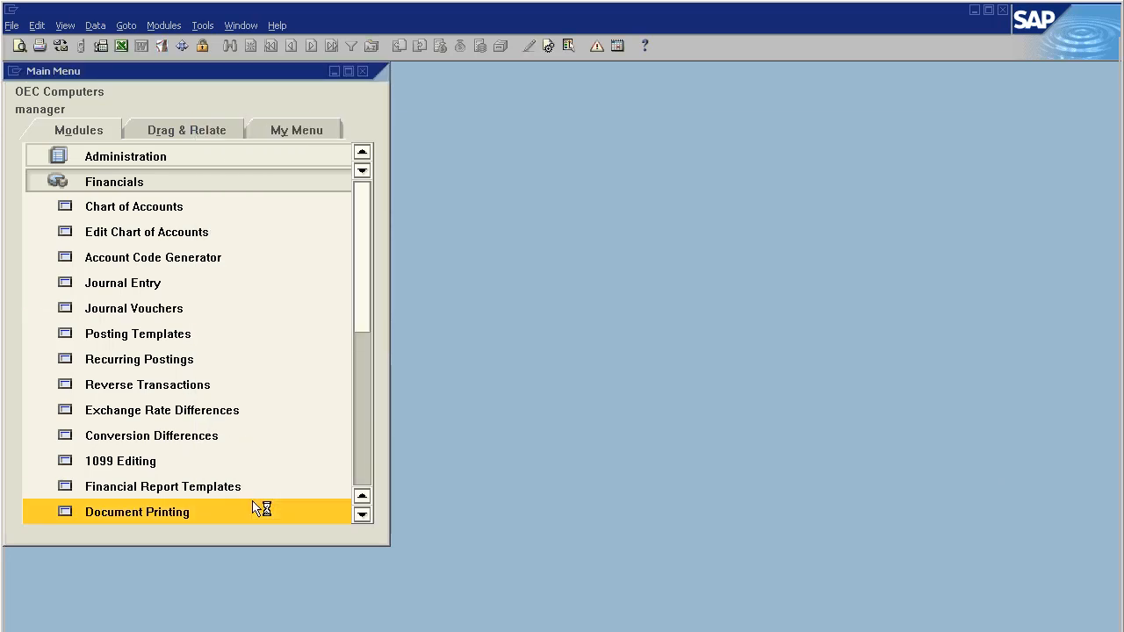